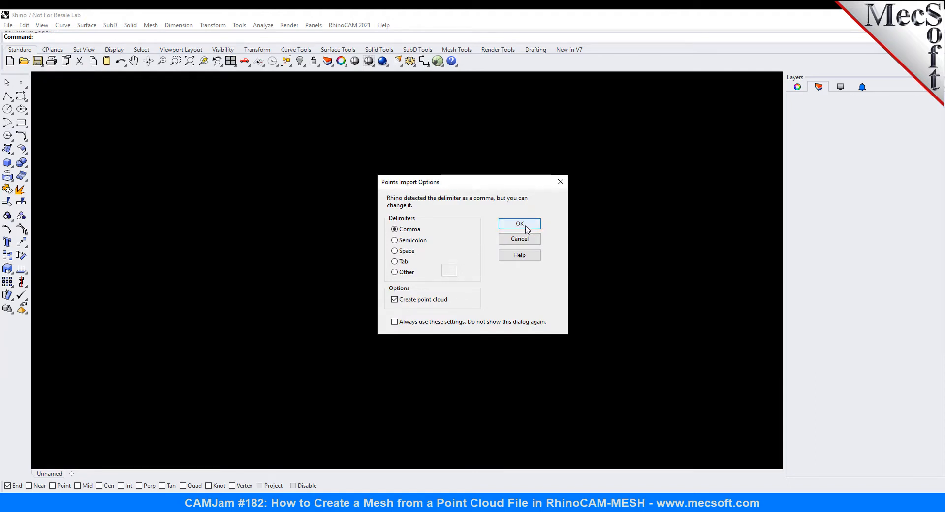
Step: Accept the point import options, maximize the Perspective view and orbit around the turtle point cloud
{"action": "left_click", "coordinate": [519, 223]}
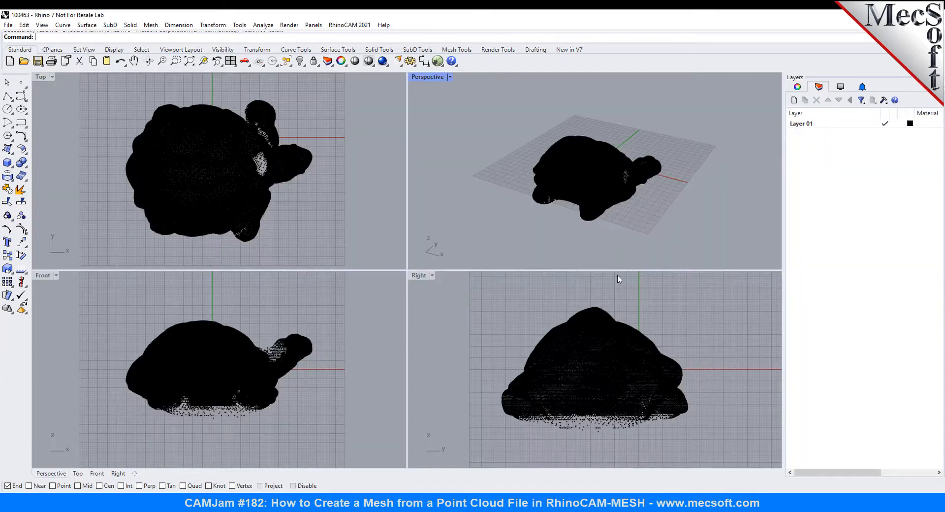
{"action": "double_click", "coordinate": [427, 77]}
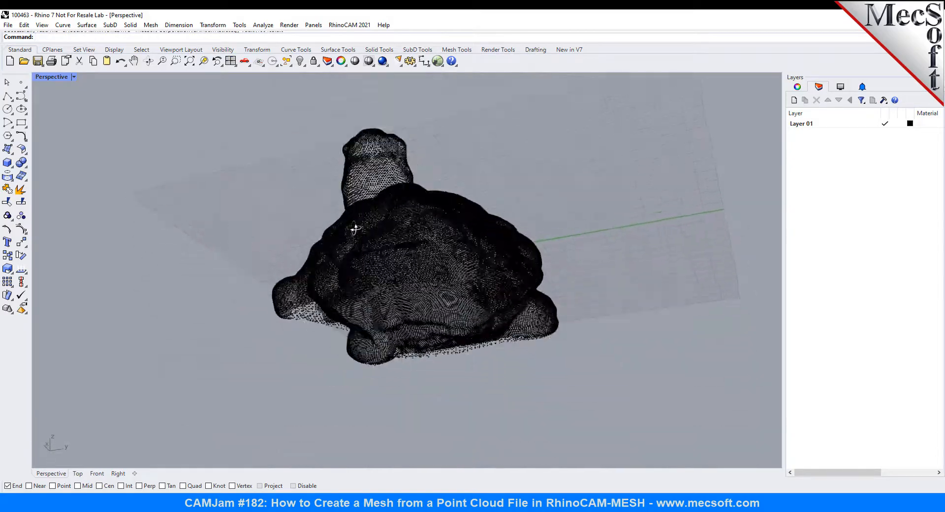
{"action": "left_click_drag", "start_coordinate": [355, 230], "coordinate": [310, 299]}
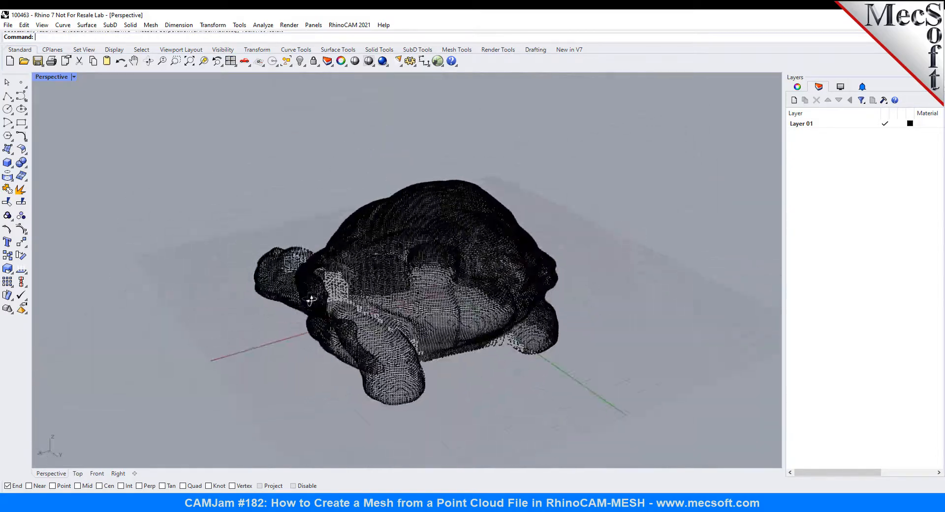
{"action": "left_click_drag", "start_coordinate": [309, 299], "coordinate": [512, 309]}
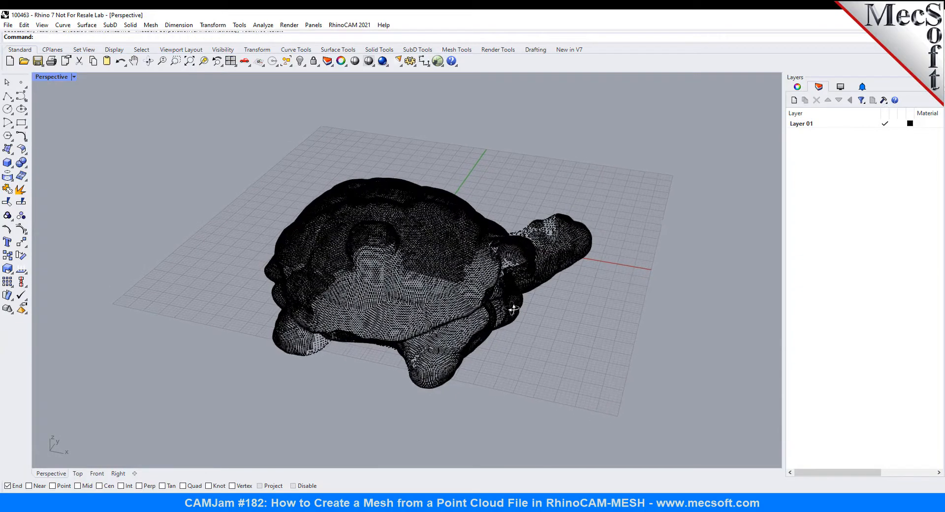
{"action": "left_click_drag", "start_coordinate": [511, 307], "coordinate": [497, 295]}
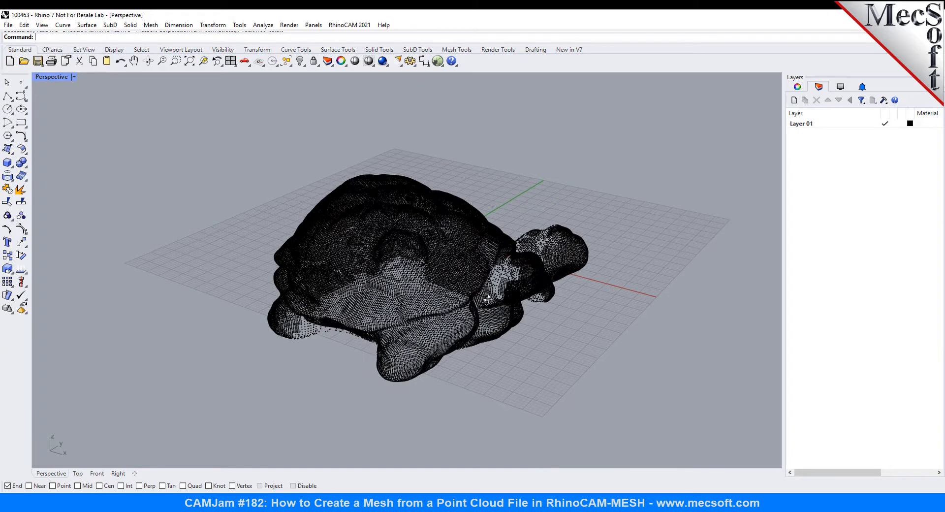
{"action": "mouse_move", "coordinate": [366, 32]}
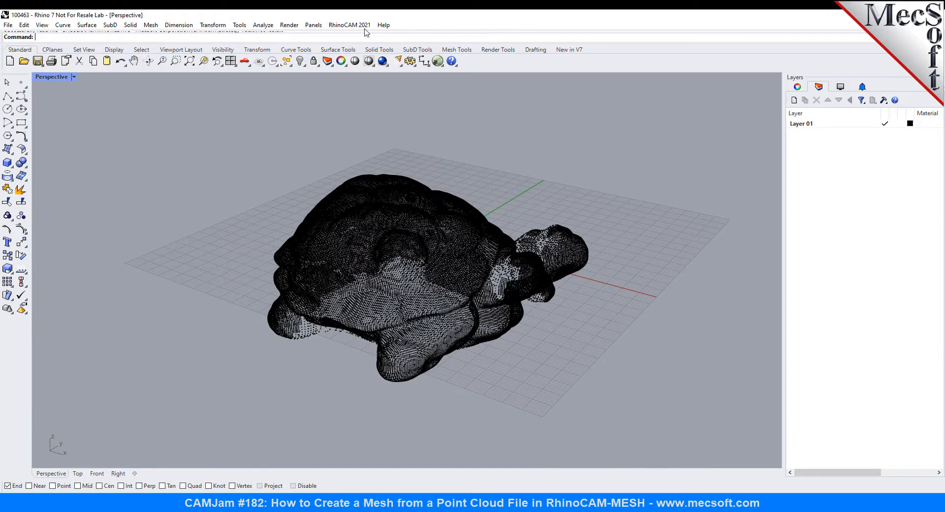
Step: Launch the RhinoCAM 2021 MESH module and select Point Cloud 1 in its data tree
{"action": "left_click", "coordinate": [349, 25]}
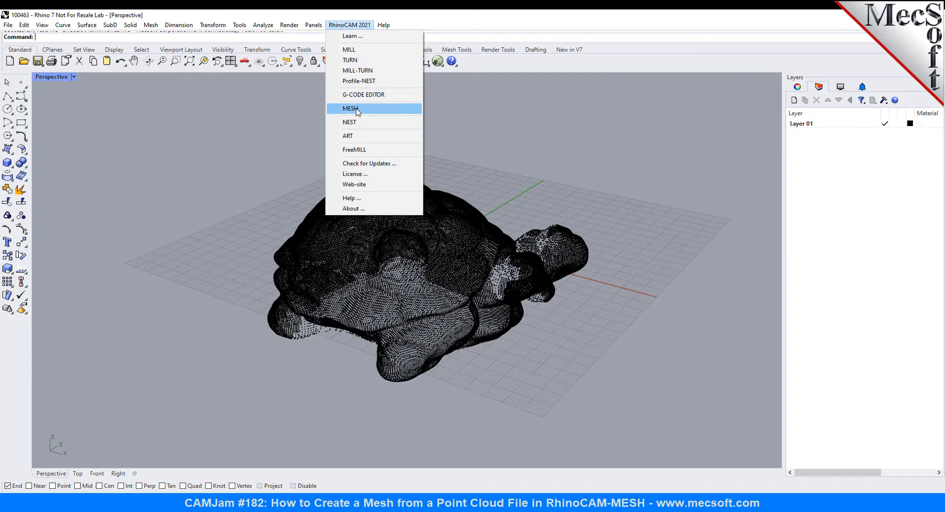
{"action": "left_click", "coordinate": [350, 109]}
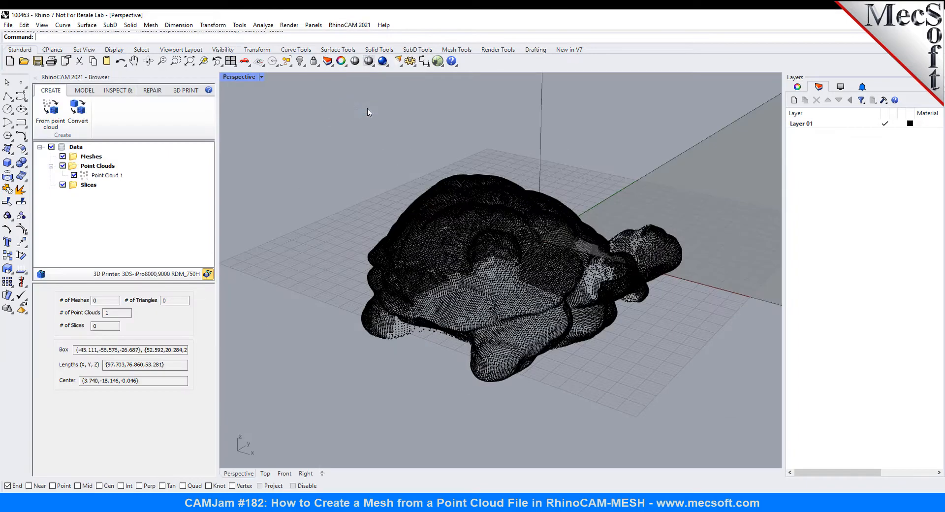
{"action": "mouse_move", "coordinate": [139, 163]}
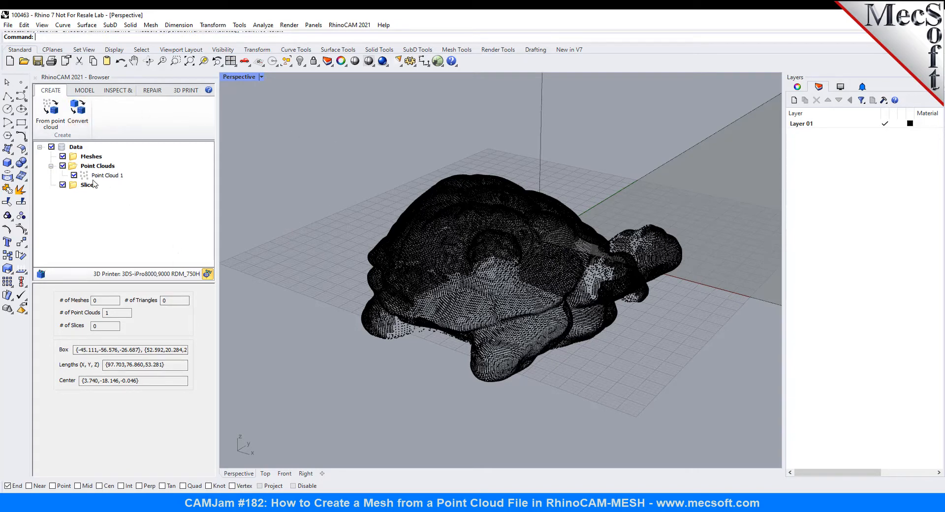
{"action": "mouse_move", "coordinate": [106, 180]}
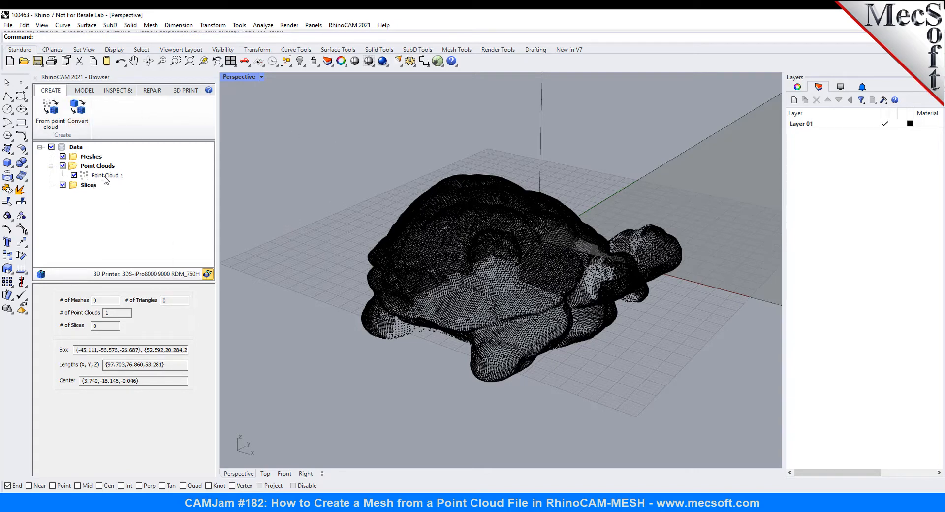
{"action": "left_click", "coordinate": [107, 175]}
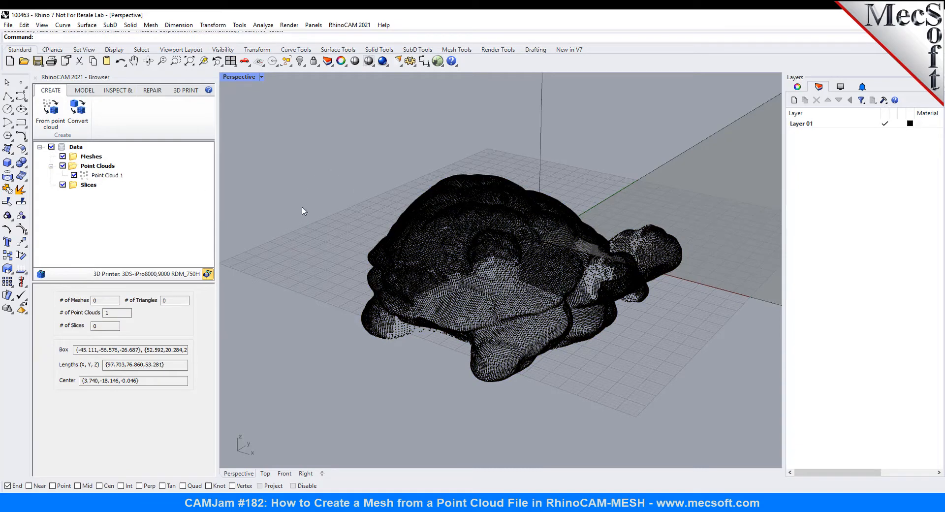
{"action": "mouse_move", "coordinate": [346, 238]}
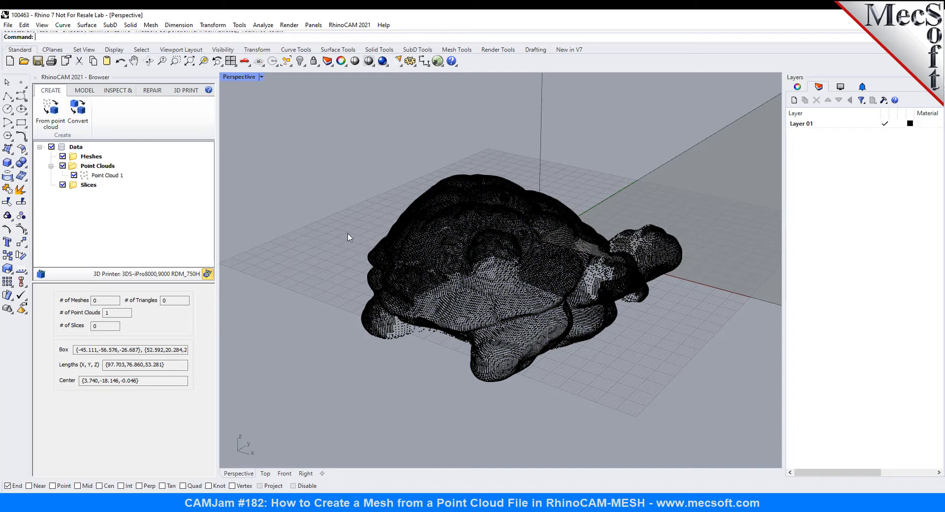
{"action": "mouse_move", "coordinate": [278, 175]}
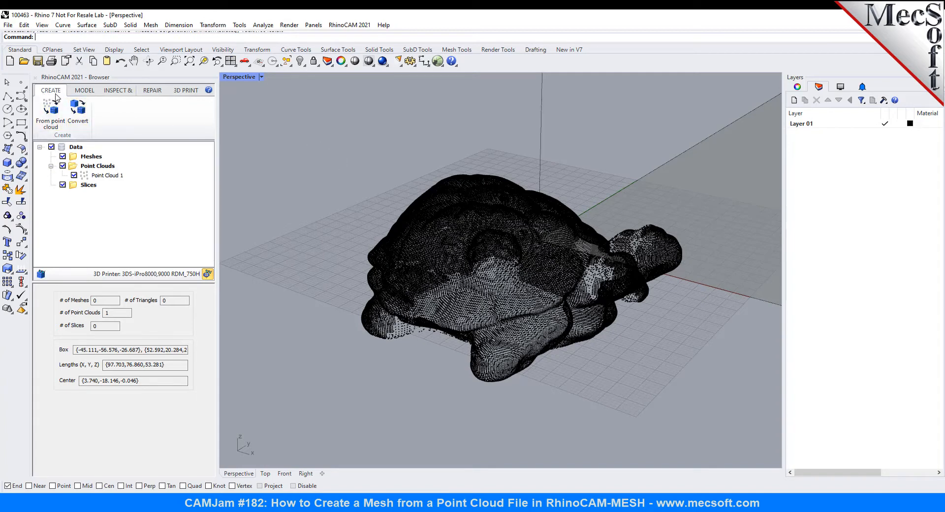
{"action": "mouse_move", "coordinate": [50, 108]}
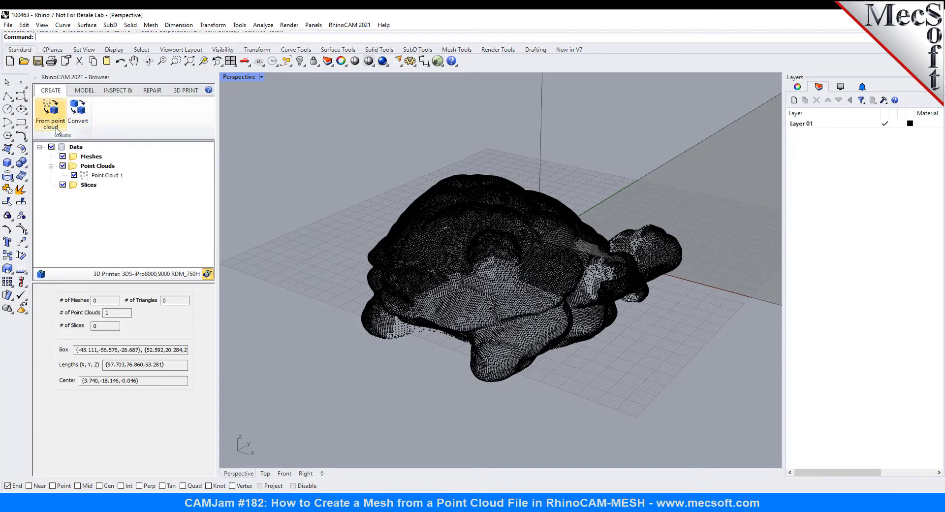
Step: Create MESH 0 from the turtle point cloud with Multiplier 2.5
{"action": "left_click", "coordinate": [50, 114]}
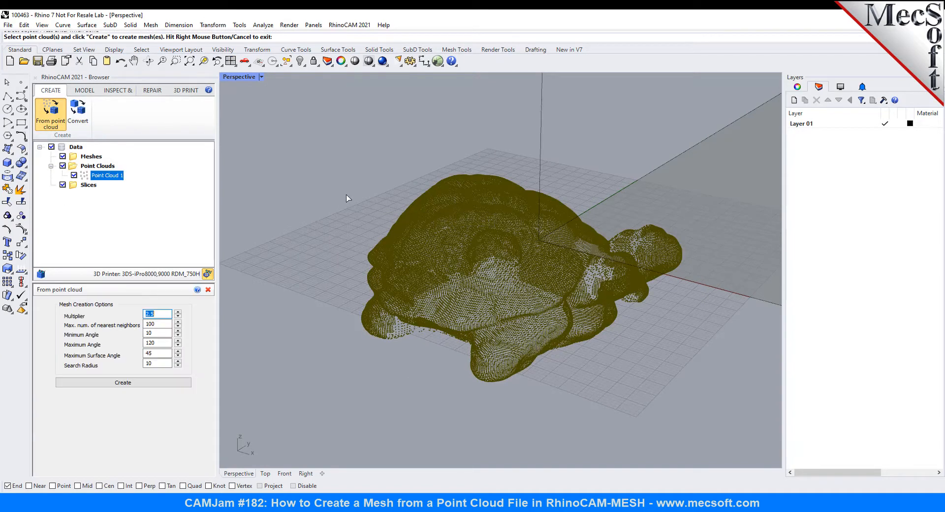
{"action": "mouse_move", "coordinate": [250, 397]}
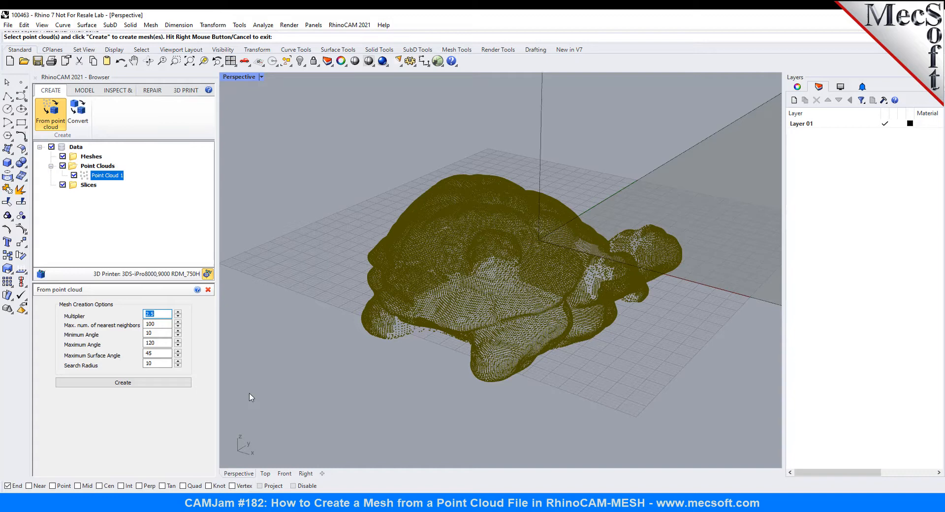
{"action": "mouse_move", "coordinate": [71, 325]}
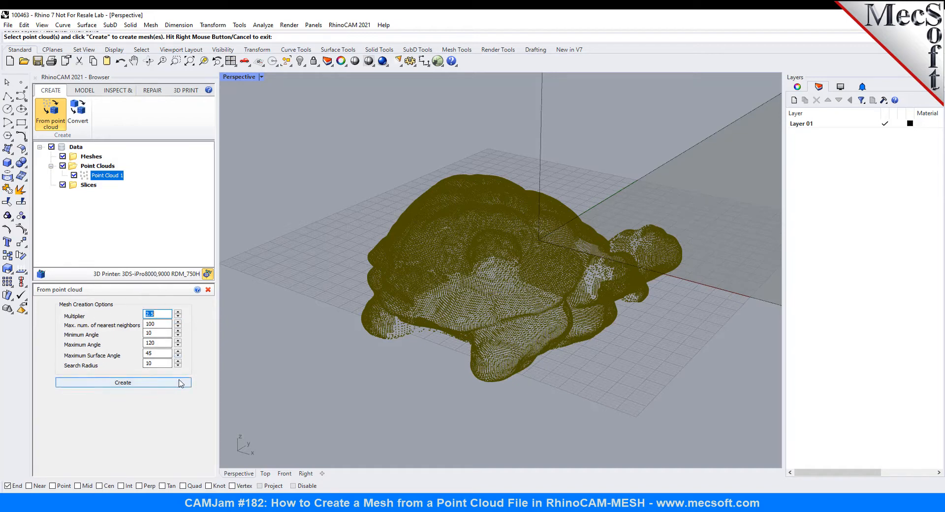
{"action": "mouse_move", "coordinate": [214, 350]}
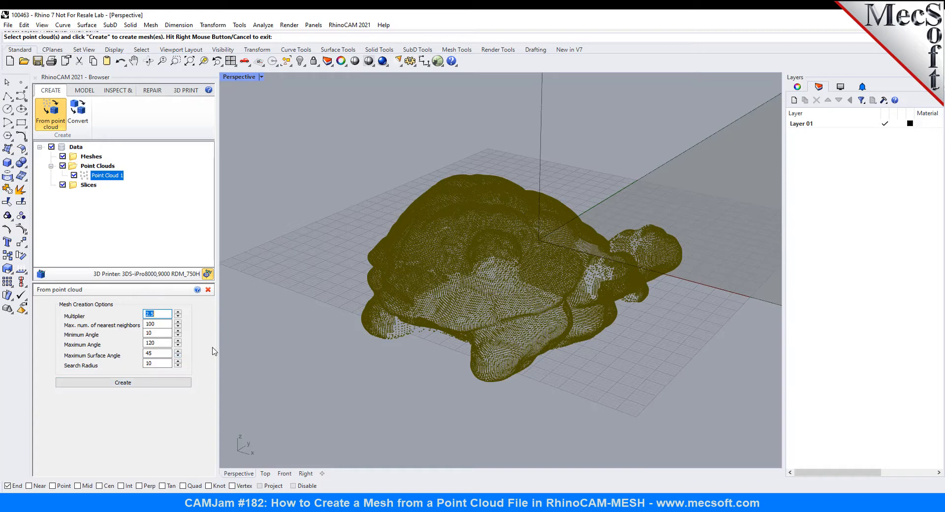
{"action": "left_click", "coordinate": [123, 382]}
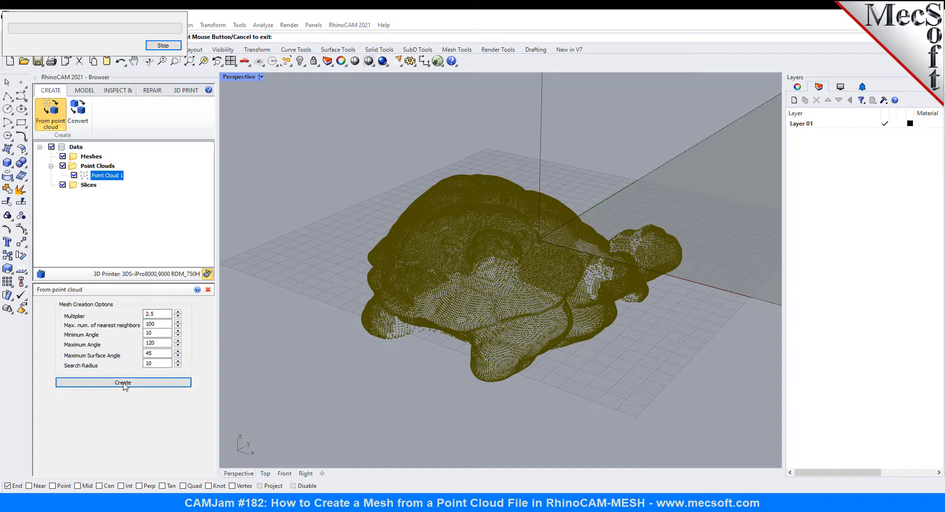
{"action": "left_click", "coordinate": [123, 382]}
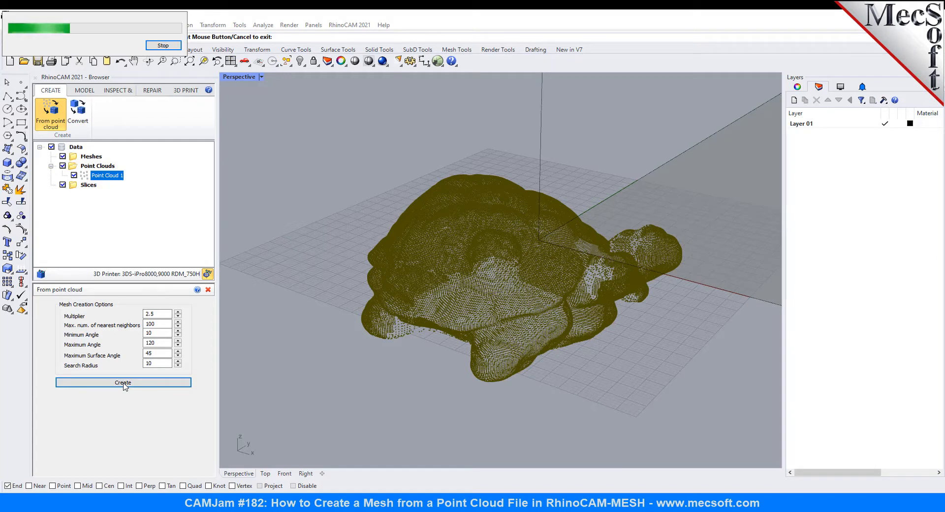
{"action": "left_click", "coordinate": [123, 382]}
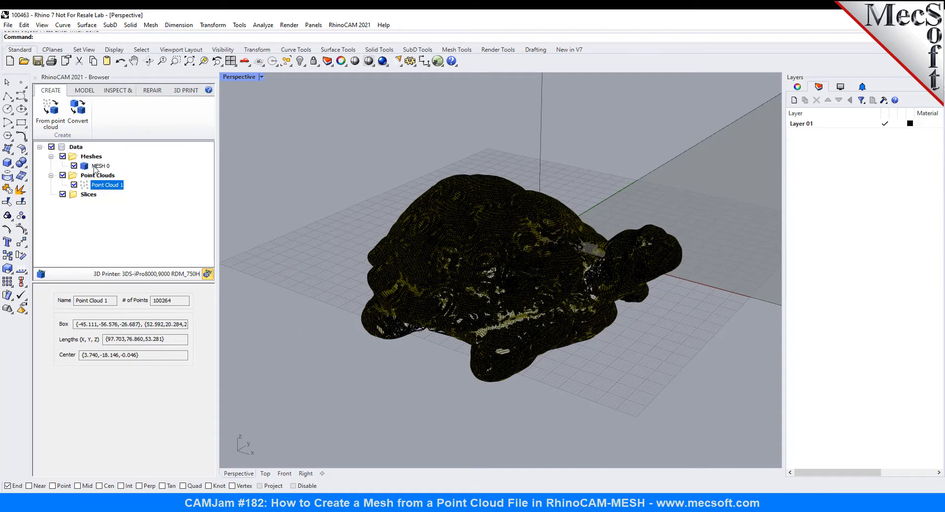
Step: Hide Point Cloud 1 and switch the Perspective view to shaded display to reveal the turtle mesh
{"action": "left_click", "coordinate": [102, 165]}
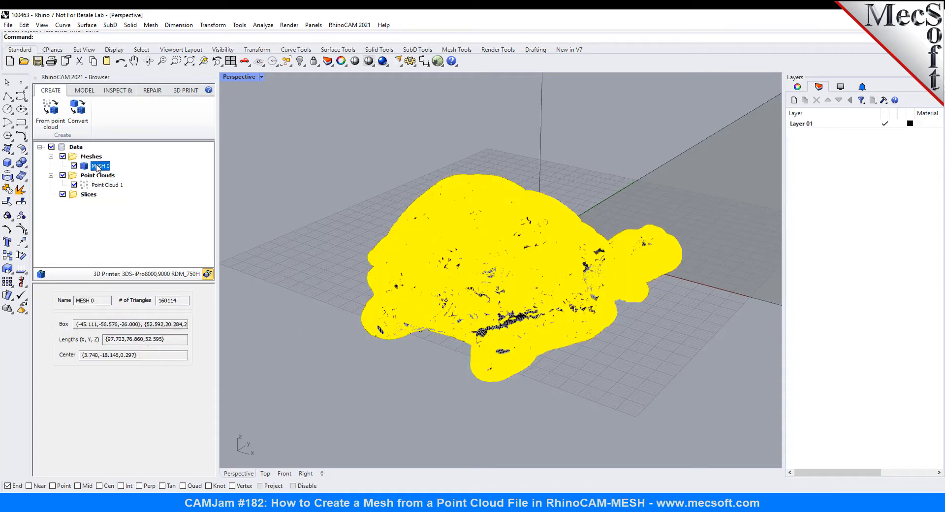
{"action": "left_click", "coordinate": [106, 184]}
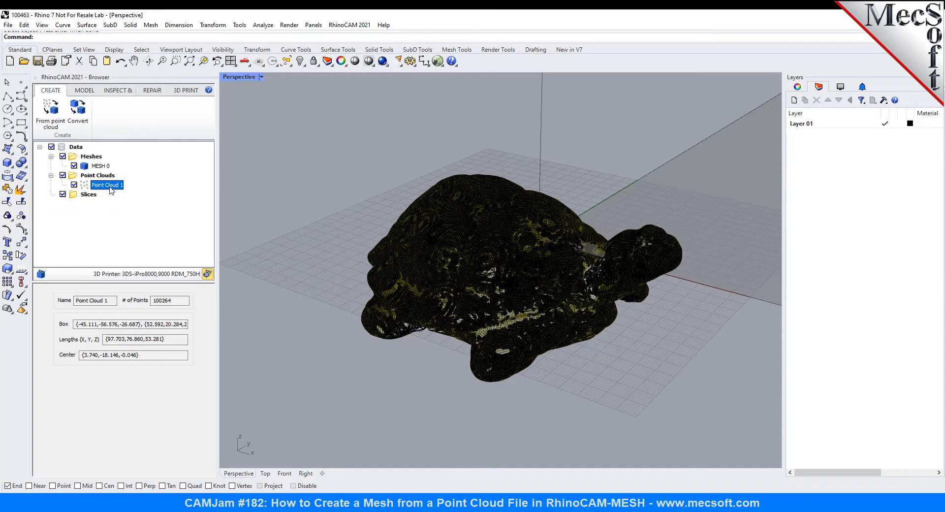
{"action": "mouse_move", "coordinate": [124, 195]}
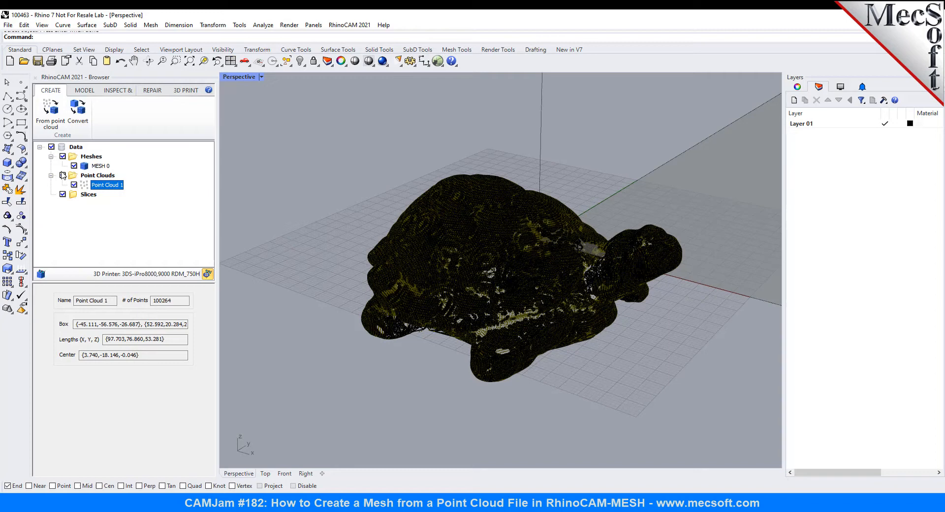
{"action": "mouse_move", "coordinate": [40, 274]}
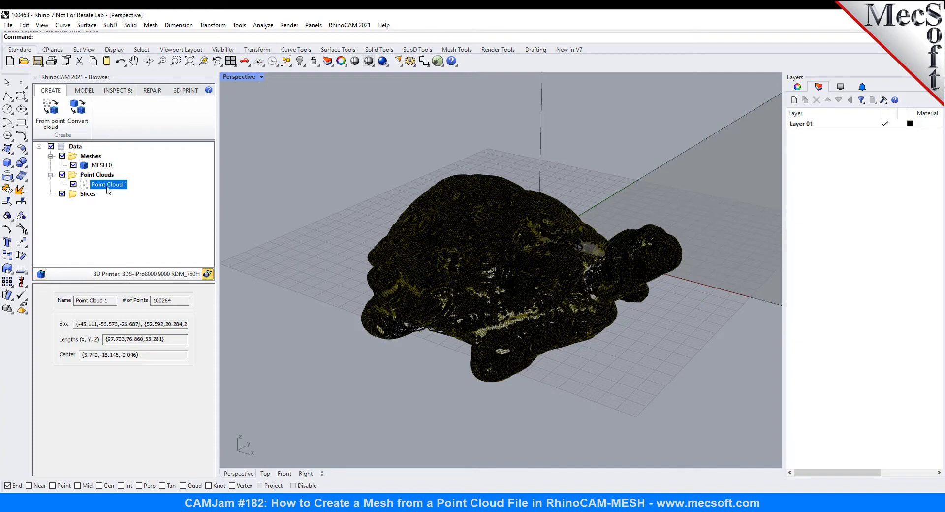
{"action": "mouse_move", "coordinate": [75, 192]}
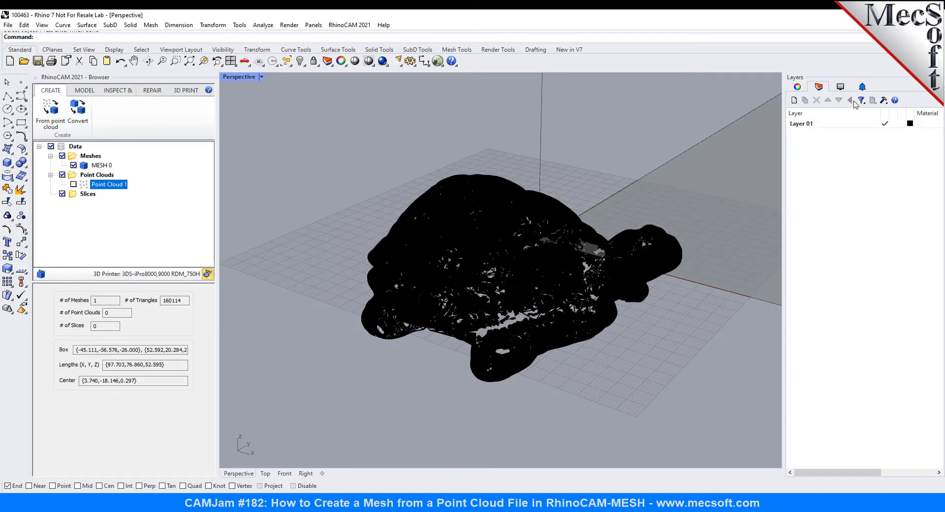
{"action": "left_click", "coordinate": [839, 86]}
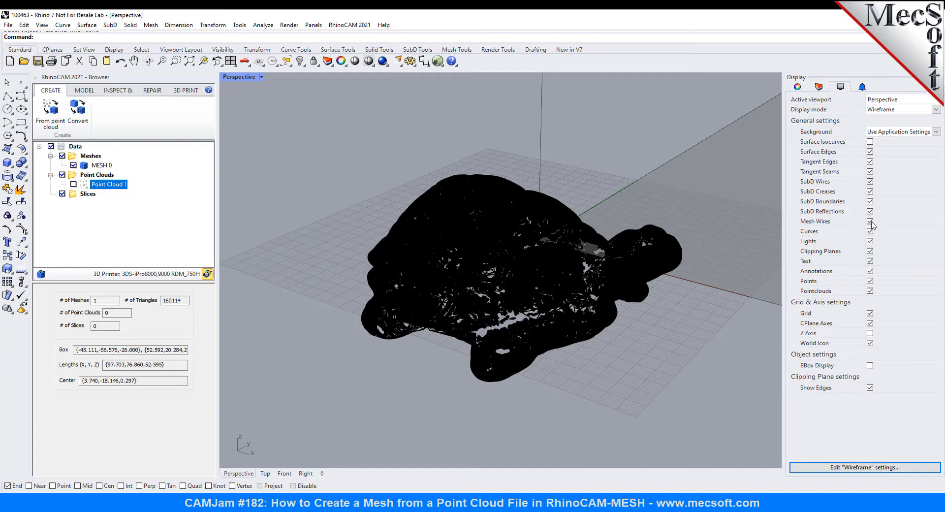
{"action": "left_click", "coordinate": [869, 221]}
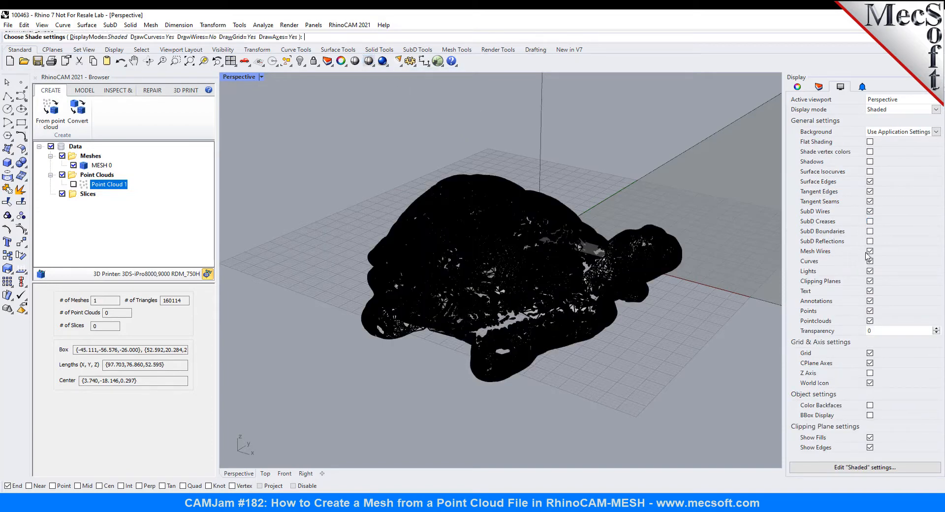
{"action": "left_click", "coordinate": [869, 251]}
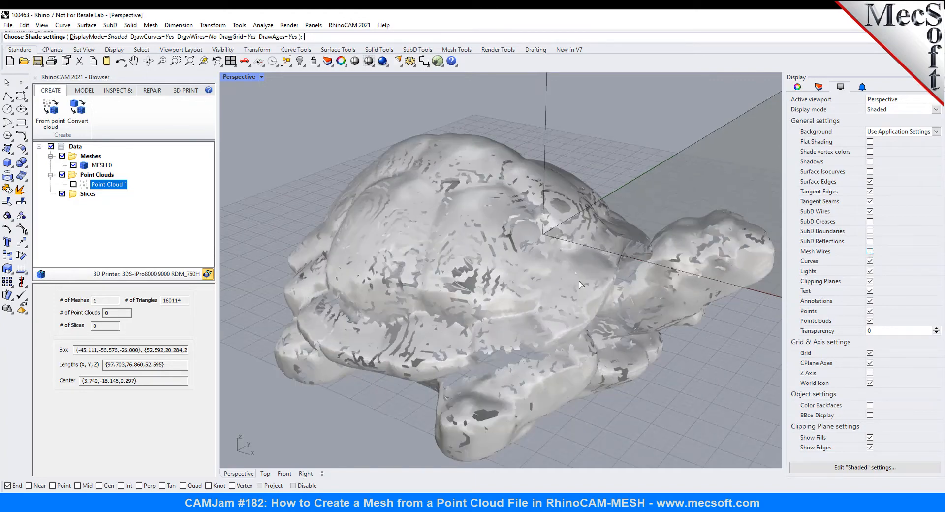
Step: Orbit to check the turtle mesh underside, then bring up the REPAIR tools
{"action": "left_click_drag", "start_coordinate": [579, 284], "coordinate": [601, 288]}
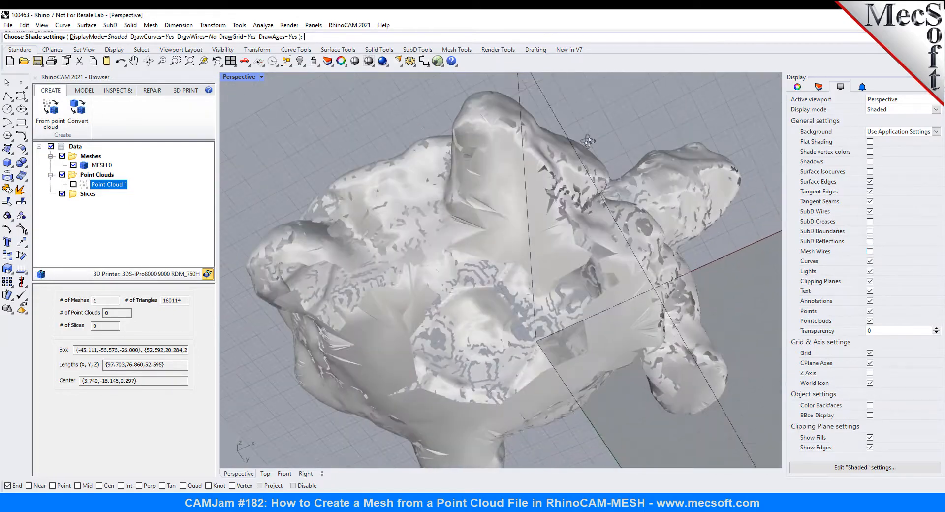
{"action": "left_click_drag", "start_coordinate": [585, 142], "coordinate": [563, 245]}
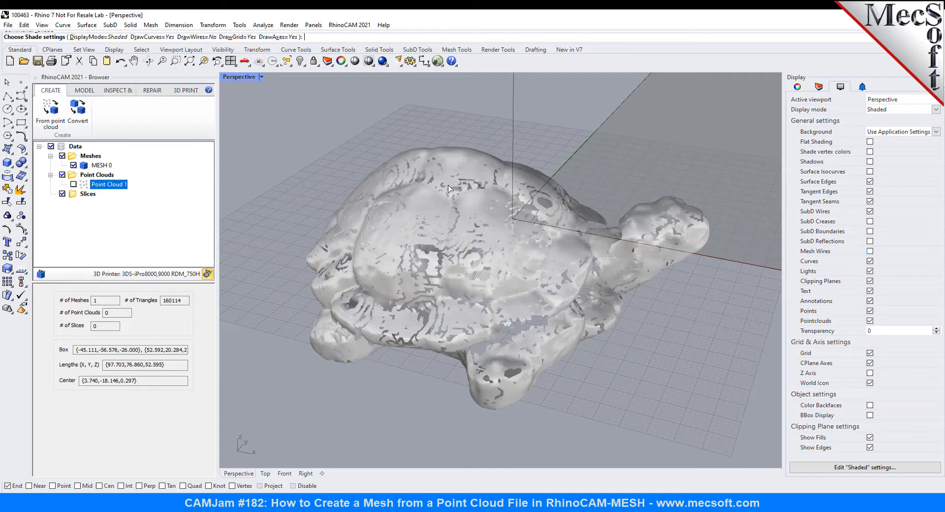
{"action": "mouse_move", "coordinate": [557, 299]}
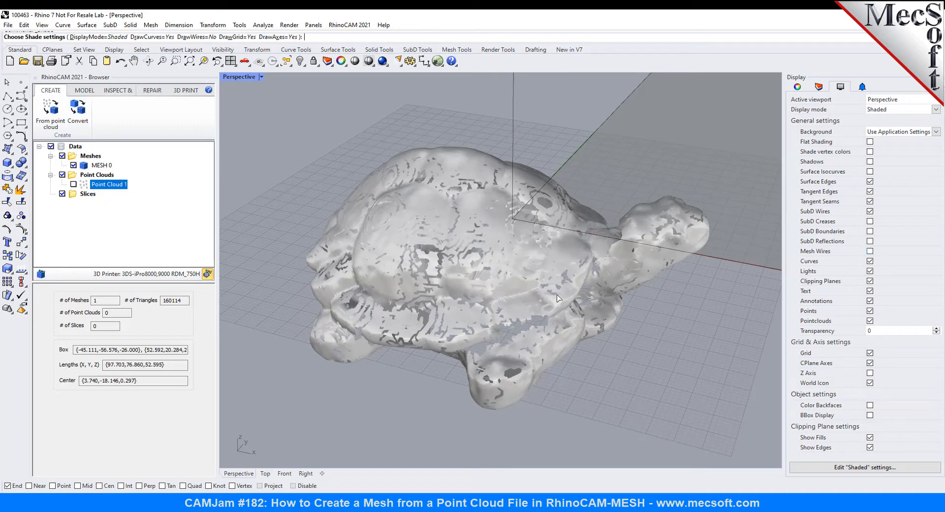
{"action": "left_click", "coordinate": [151, 91]}
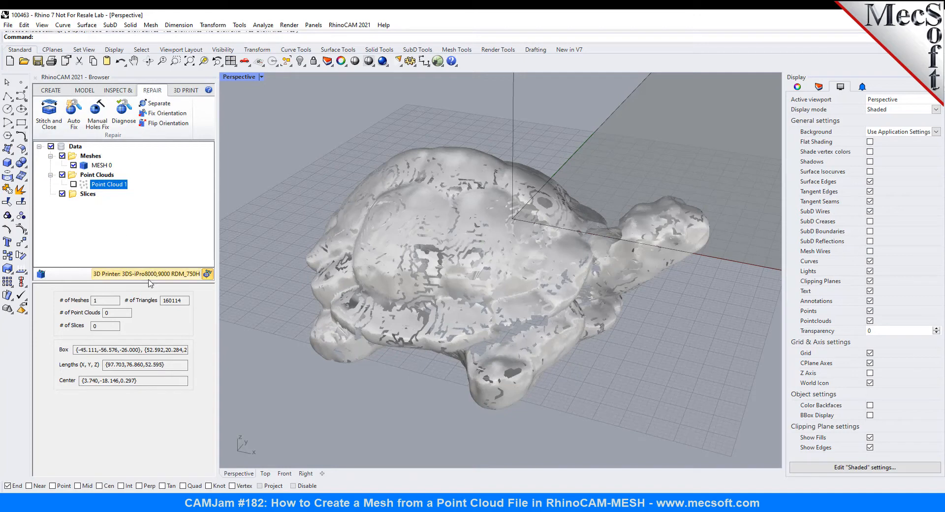
Step: Run the Diagnose checks on MESH 0, reporting 28376 open edges and flagged triangles
{"action": "left_click", "coordinate": [124, 114]}
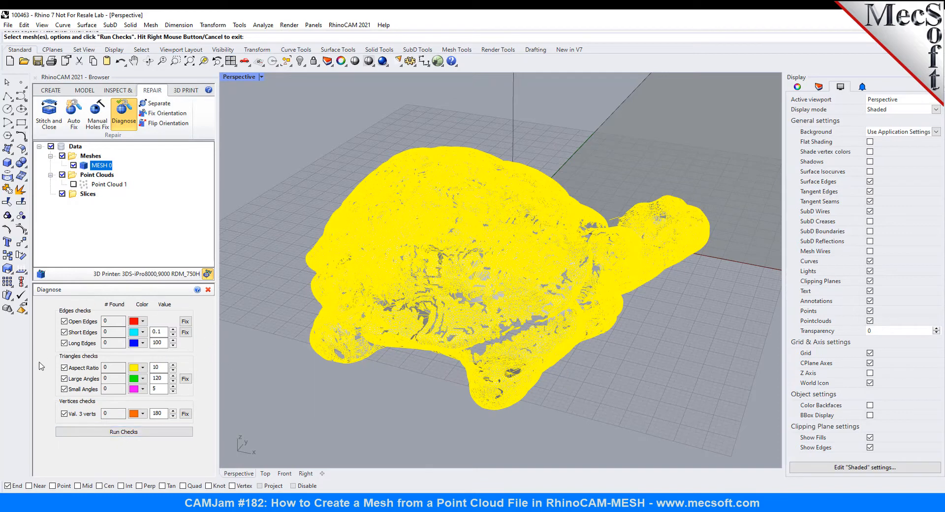
{"action": "mouse_move", "coordinate": [168, 309]}
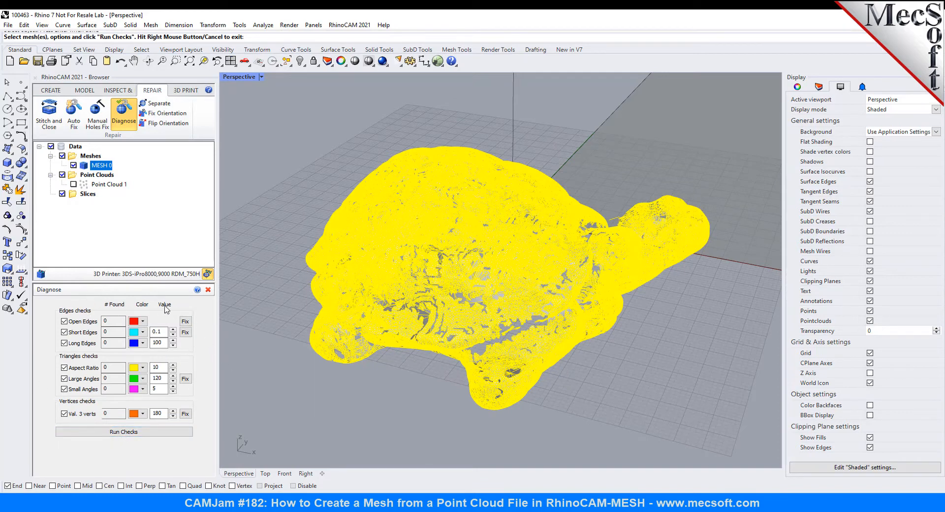
{"action": "mouse_move", "coordinate": [184, 437]}
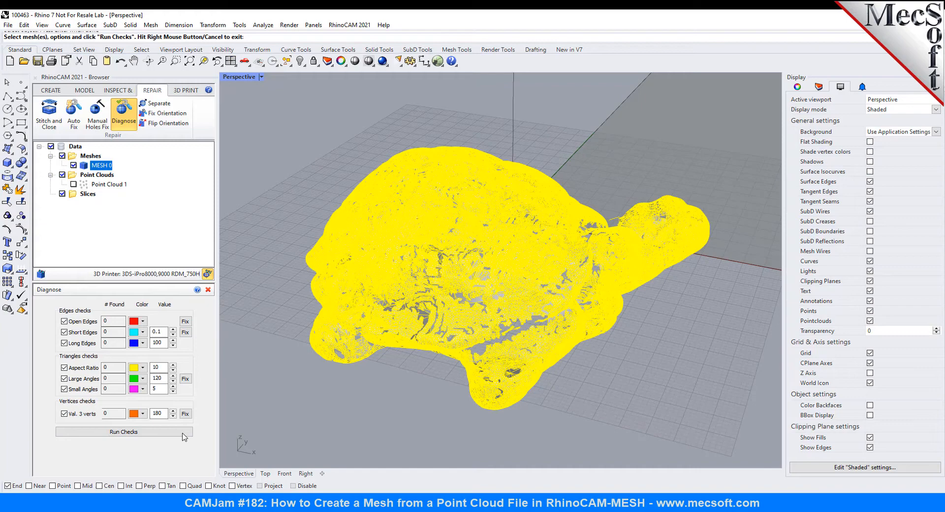
{"action": "left_click", "coordinate": [124, 431]}
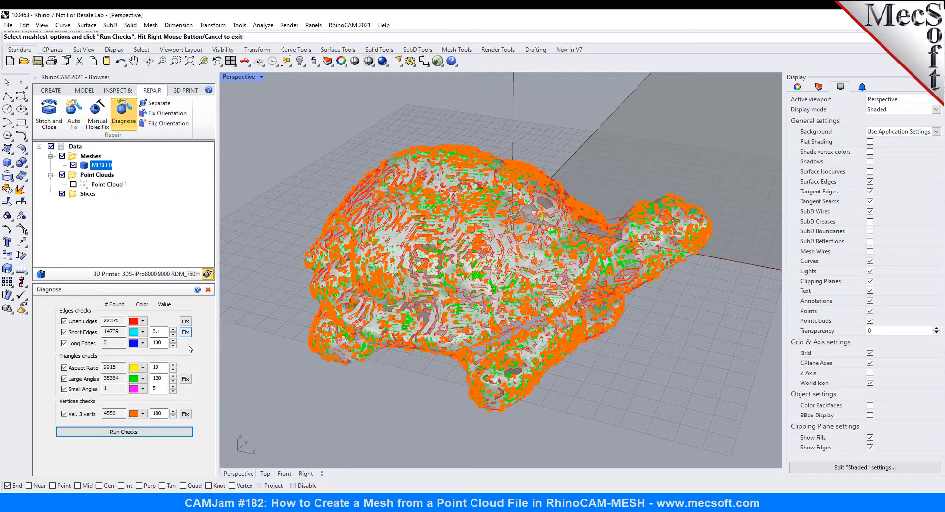
{"action": "mouse_move", "coordinate": [89, 424]}
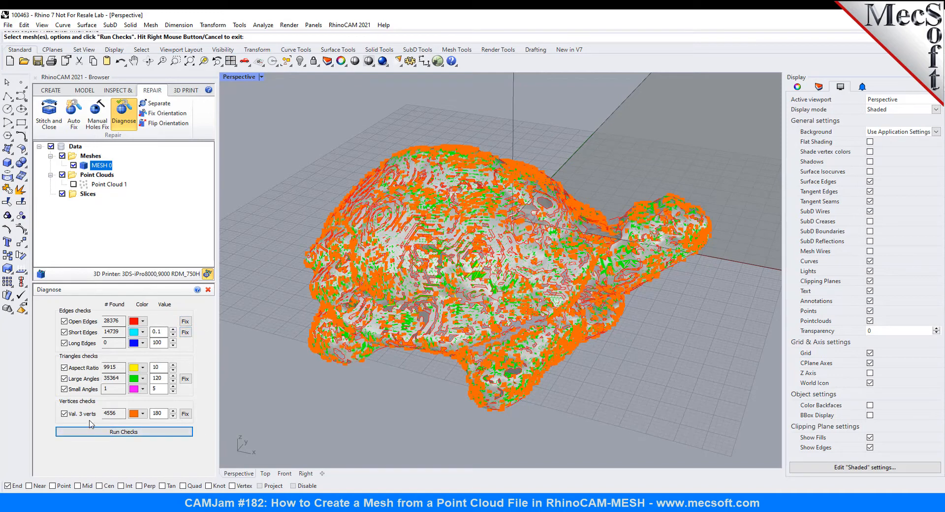
{"action": "mouse_move", "coordinate": [152, 157]}
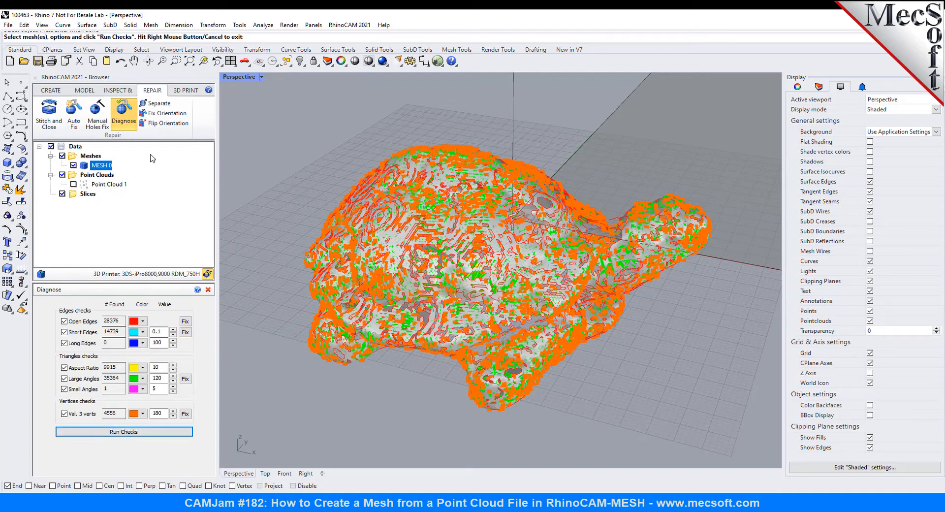
{"action": "mouse_move", "coordinate": [74, 108]}
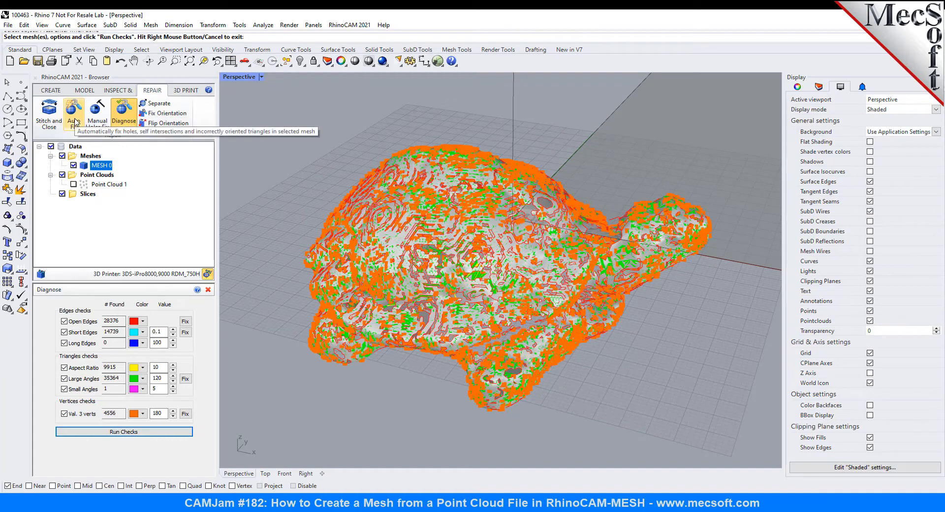
Step: Auto Fix the turtle mesh into MESH 1 with 175184 triangles and orbit to inspect the repair
{"action": "left_click", "coordinate": [73, 112]}
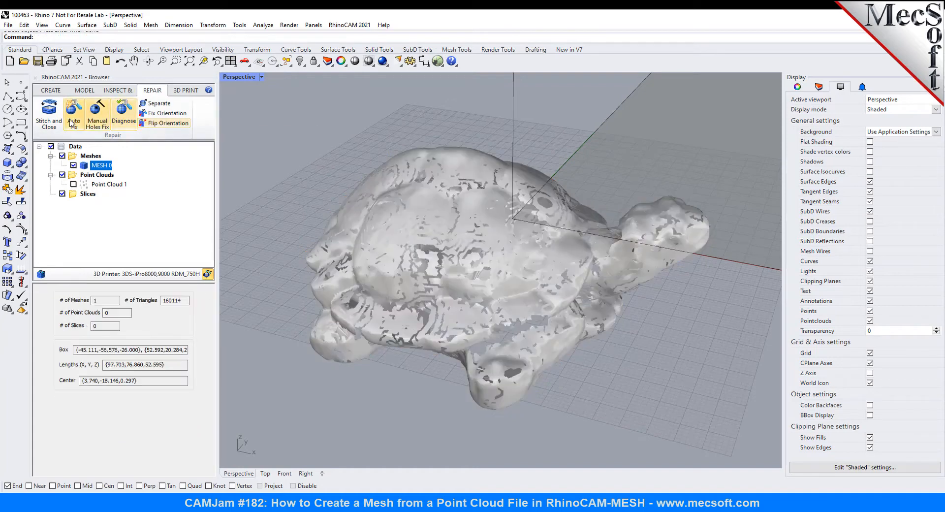
{"action": "left_click", "coordinate": [72, 114]}
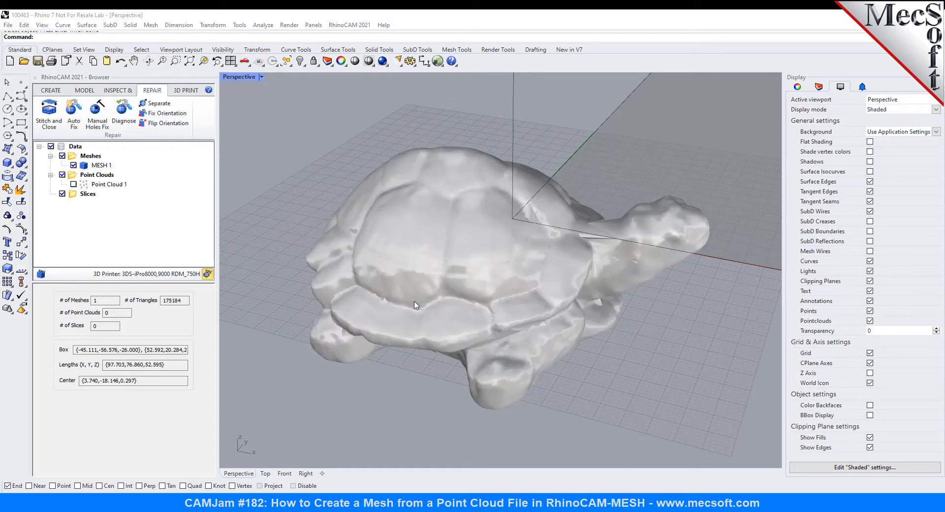
{"action": "mouse_move", "coordinate": [523, 254]}
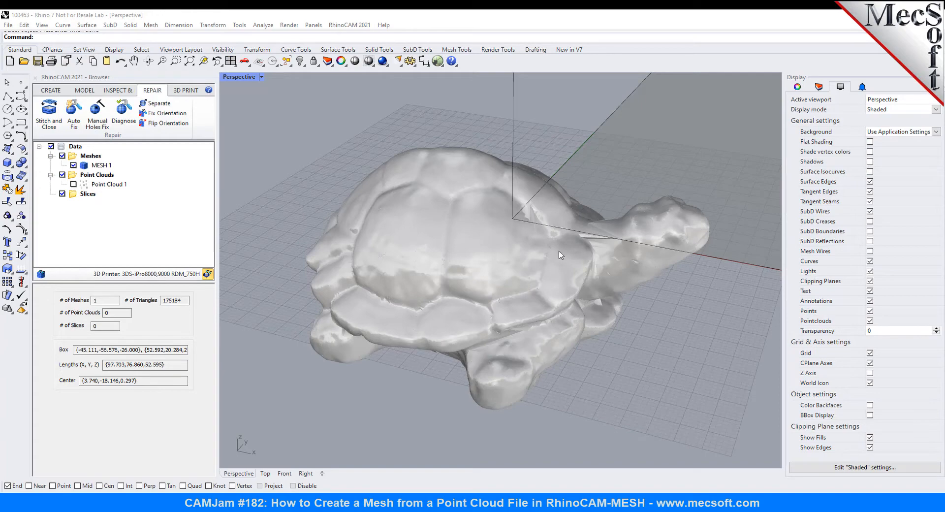
{"action": "left_click_drag", "start_coordinate": [560, 253], "coordinate": [477, 226]}
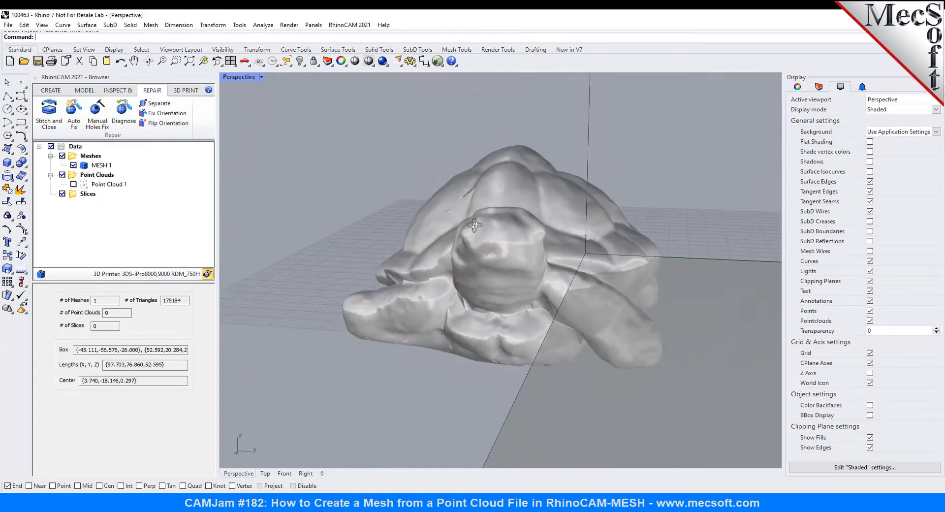
{"action": "left_click_drag", "start_coordinate": [476, 226], "coordinate": [570, 229]}
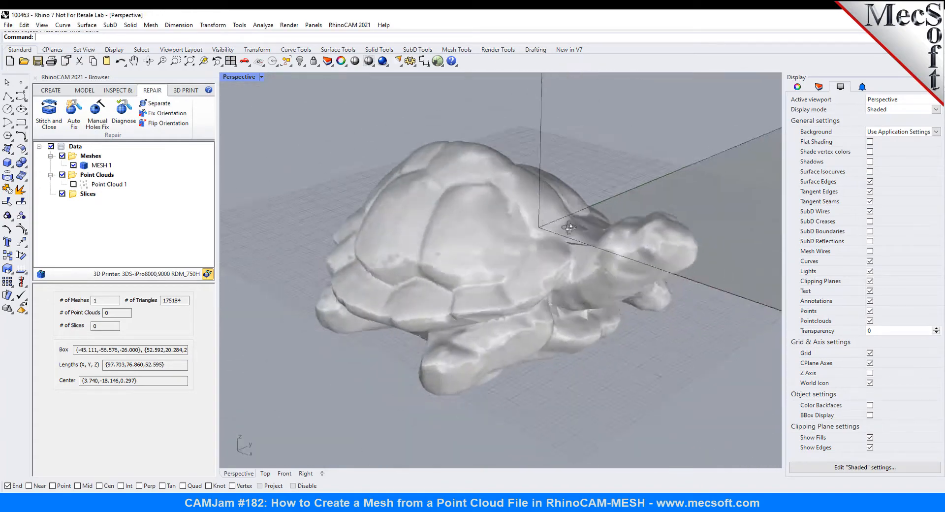
{"action": "left_click_drag", "start_coordinate": [570, 229], "coordinate": [610, 267]}
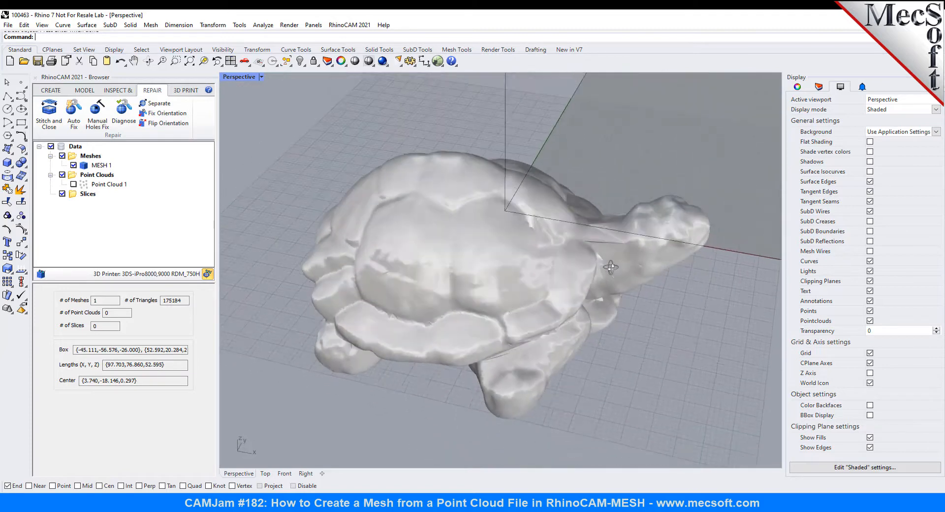
{"action": "left_click", "coordinate": [124, 115]}
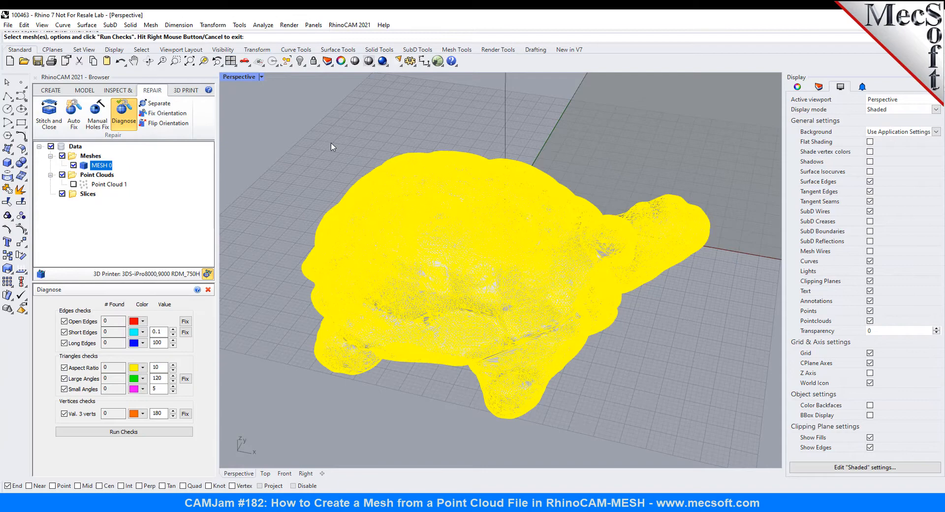
Step: Rerun the checks and fix the mesh's short edges, open edges and large-angle triangles
{"action": "left_click", "coordinate": [124, 431]}
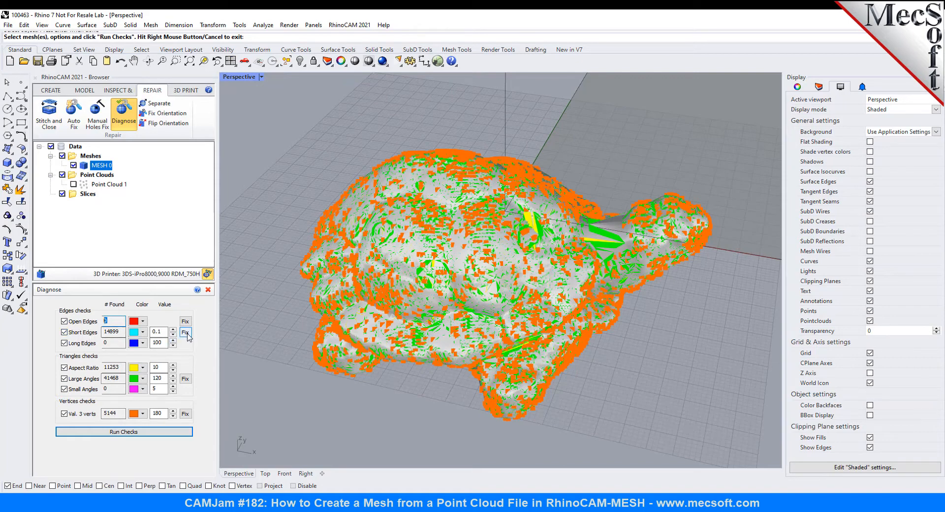
{"action": "left_click", "coordinate": [184, 321]}
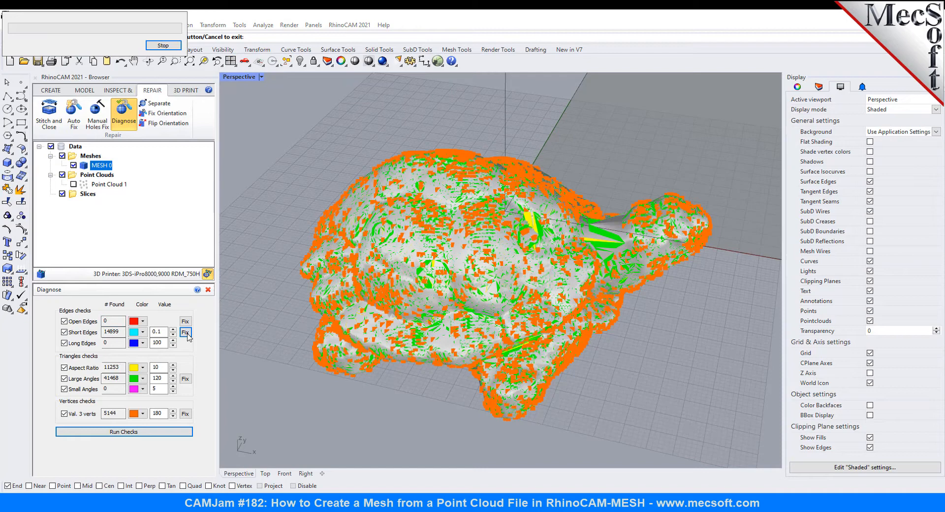
{"action": "left_click", "coordinate": [185, 331]}
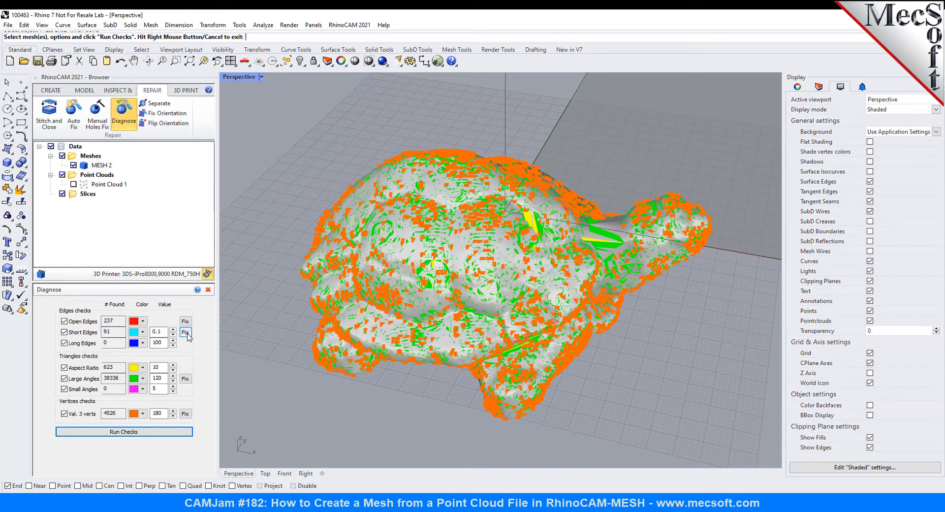
{"action": "triple_click", "coordinate": [111, 331]}
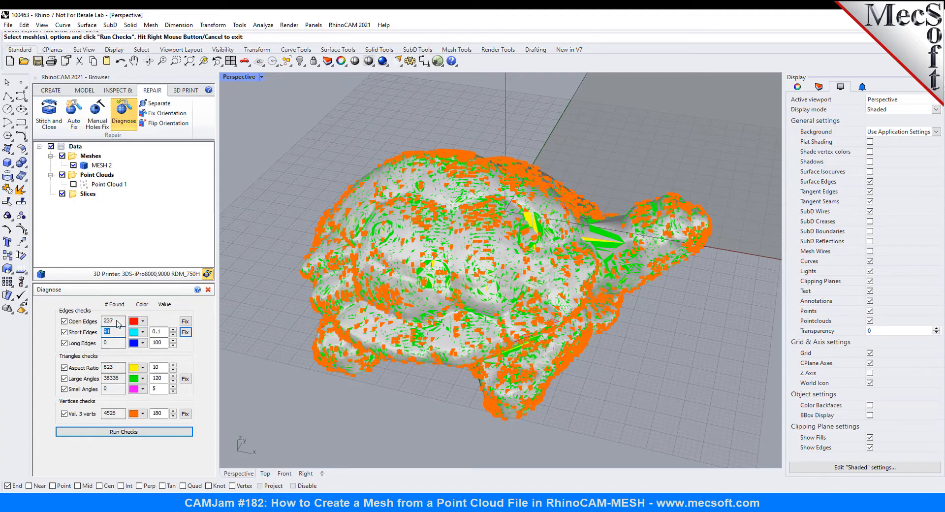
{"action": "left_click", "coordinate": [185, 331]}
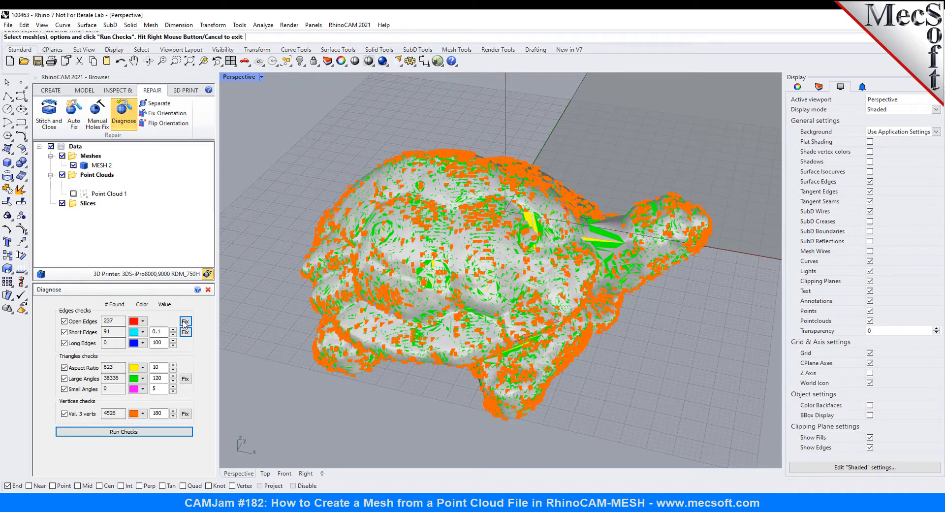
{"action": "left_click", "coordinate": [185, 321]}
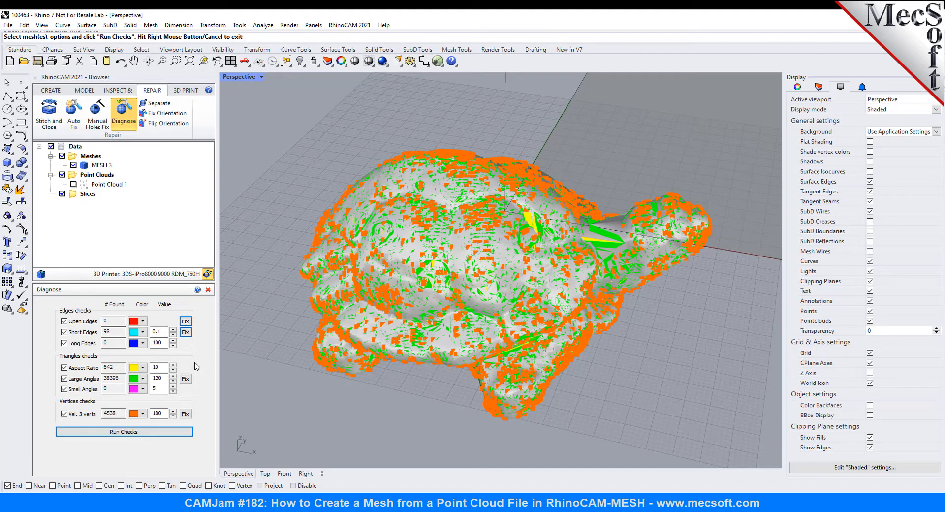
{"action": "mouse_move", "coordinate": [111, 384]}
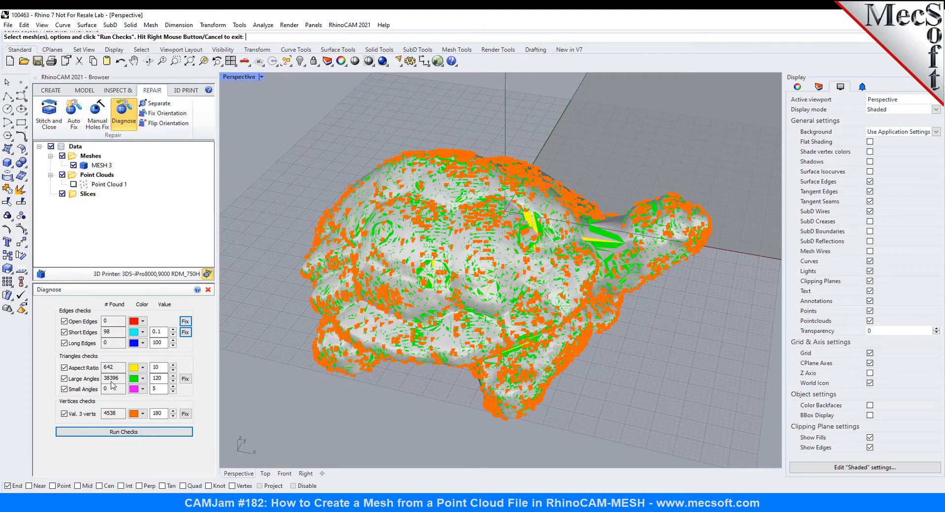
{"action": "mouse_move", "coordinate": [185, 378]}
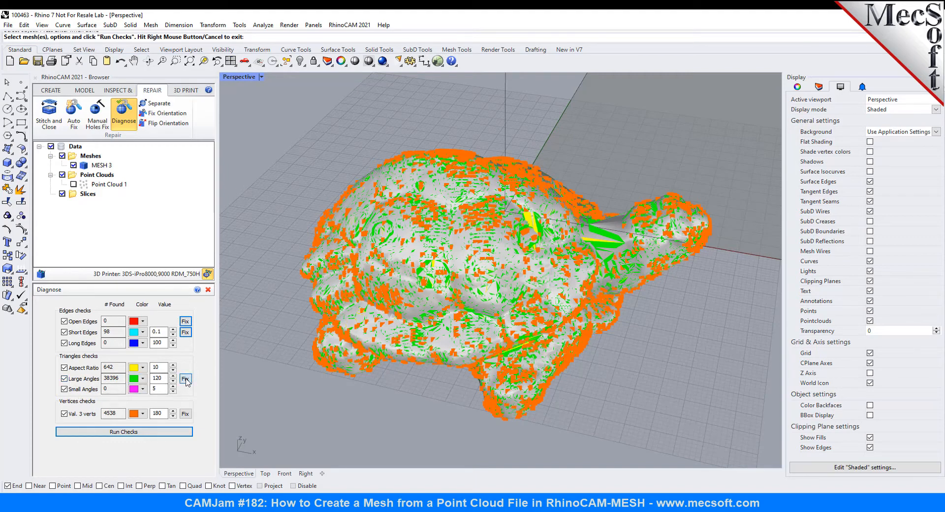
{"action": "left_click", "coordinate": [185, 378]}
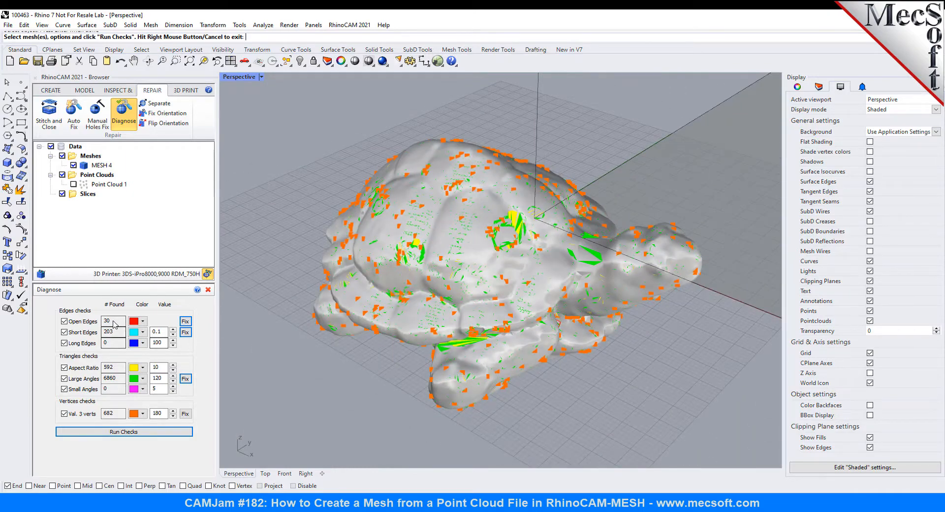
Step: Repair the remaining open edges to zero, recheck the turtle mesh and review it as MESH 5
{"action": "triple_click", "coordinate": [109, 320]}
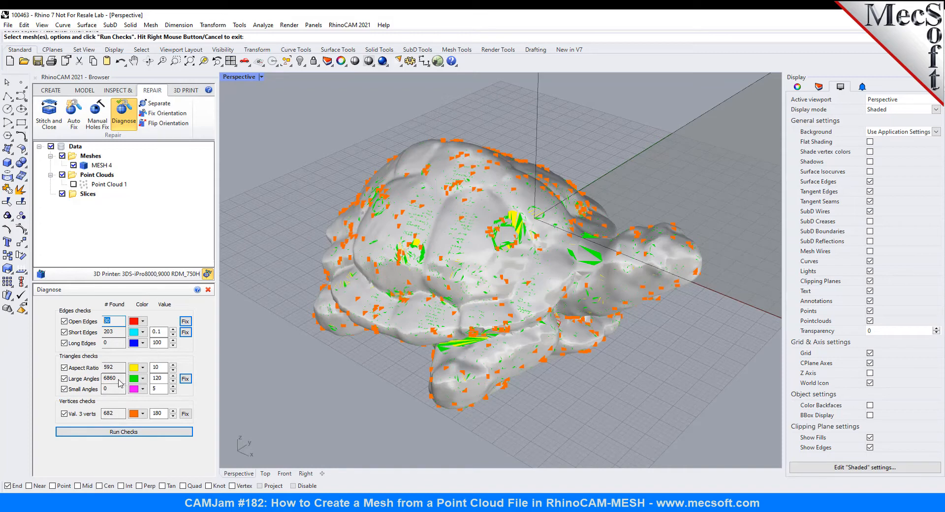
{"action": "mouse_move", "coordinate": [211, 382]}
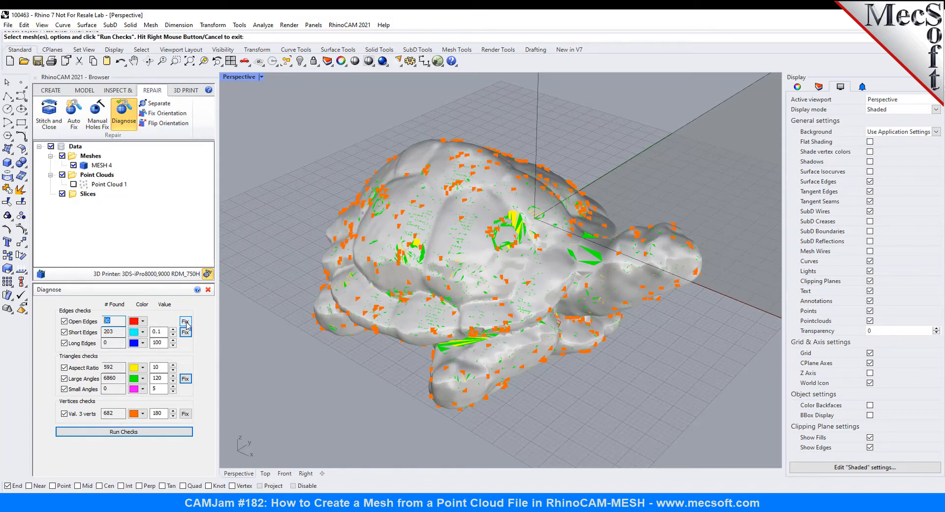
{"action": "left_click", "coordinate": [184, 323]}
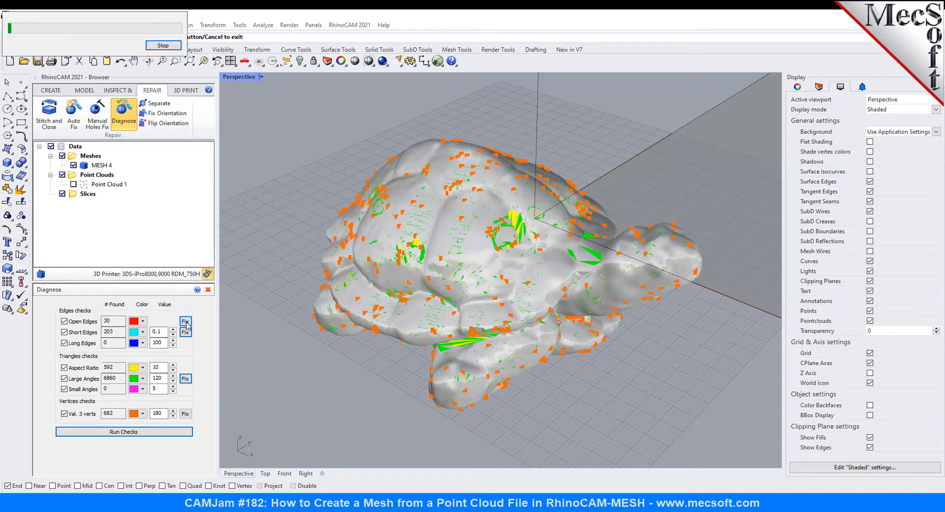
{"action": "left_click", "coordinate": [162, 45]}
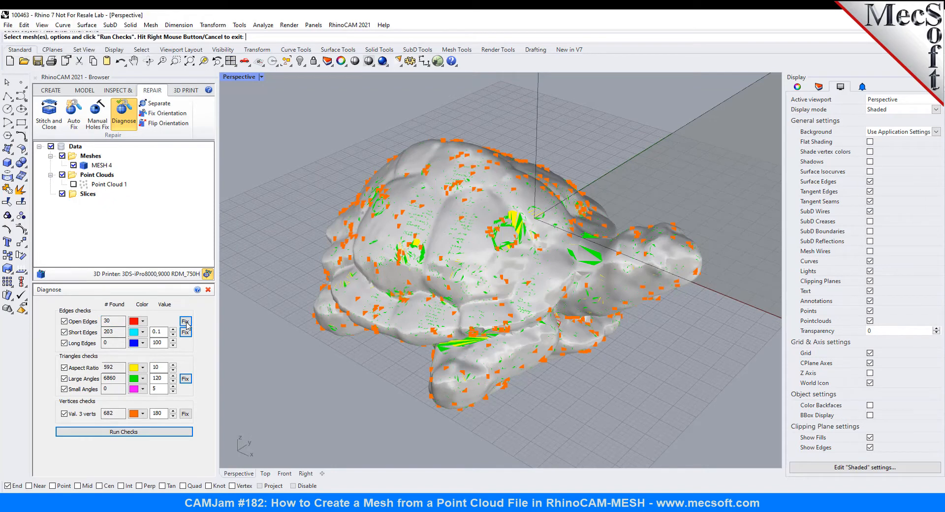
{"action": "left_click", "coordinate": [185, 321]}
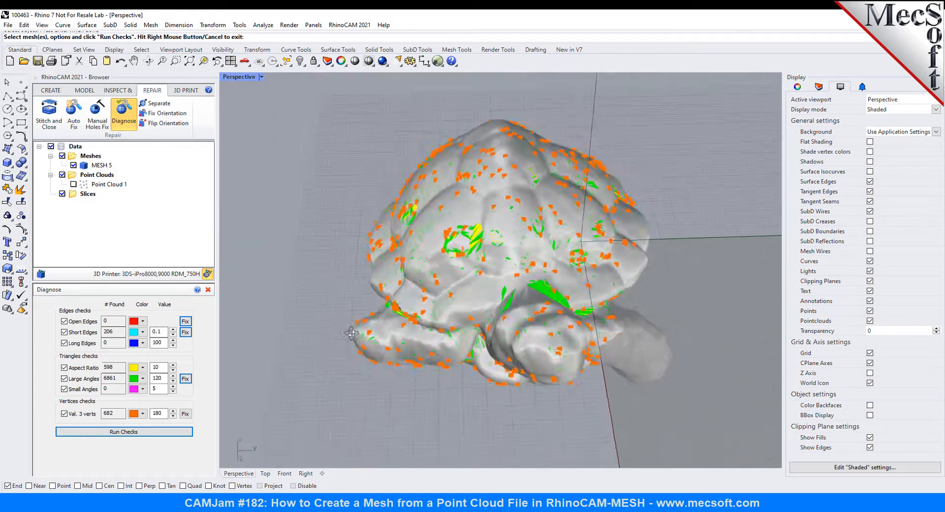
{"action": "left_click_drag", "start_coordinate": [500, 272], "coordinate": [500, 210]}
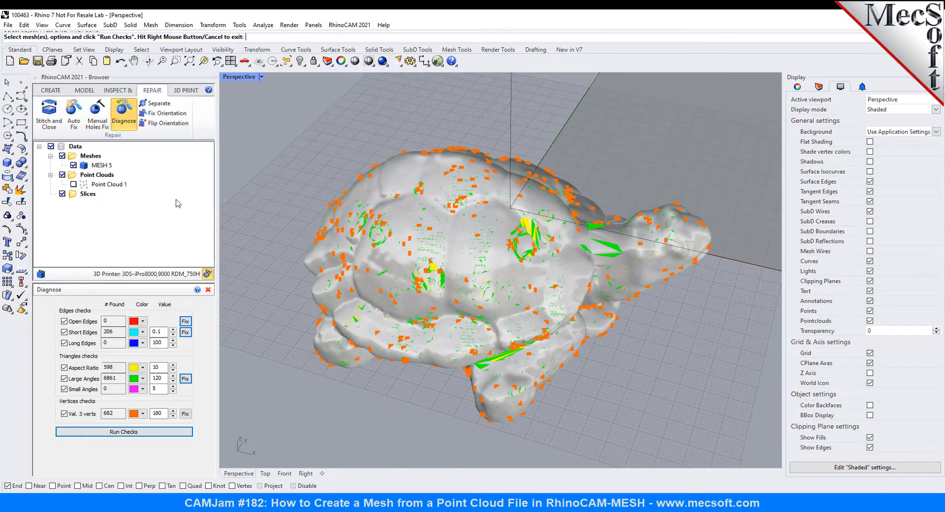
{"action": "mouse_move", "coordinate": [195, 315]}
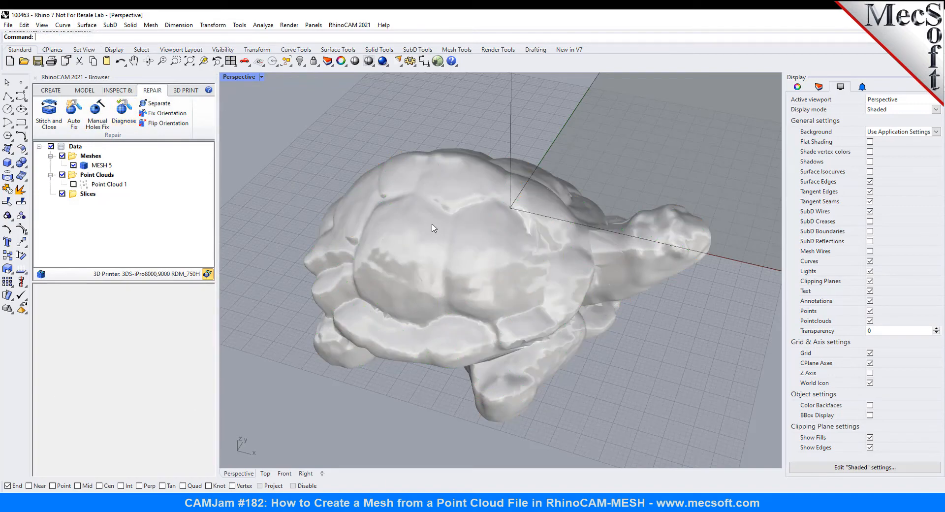
{"action": "left_click", "coordinate": [102, 165]}
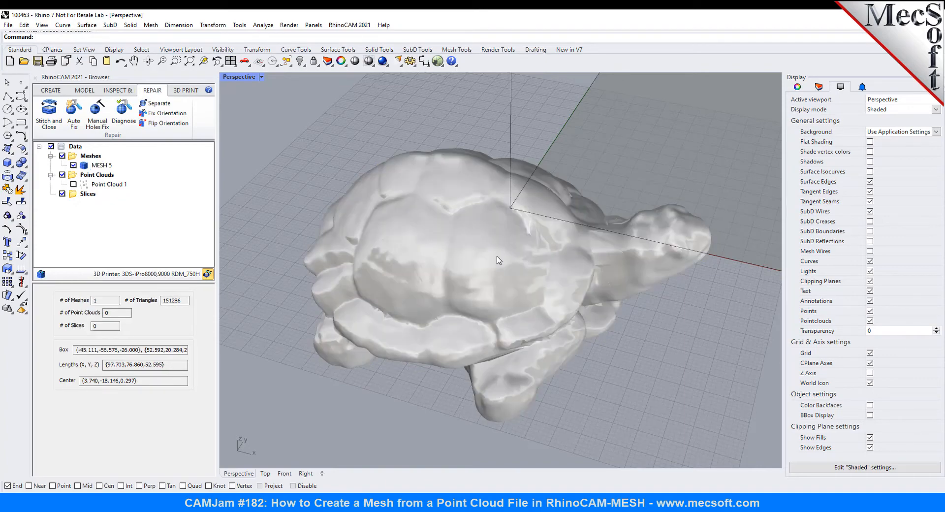
Step: Show MESH 5's 151286-triangle statistics and turn on Mesh Wires
{"action": "left_click", "coordinate": [102, 165]}
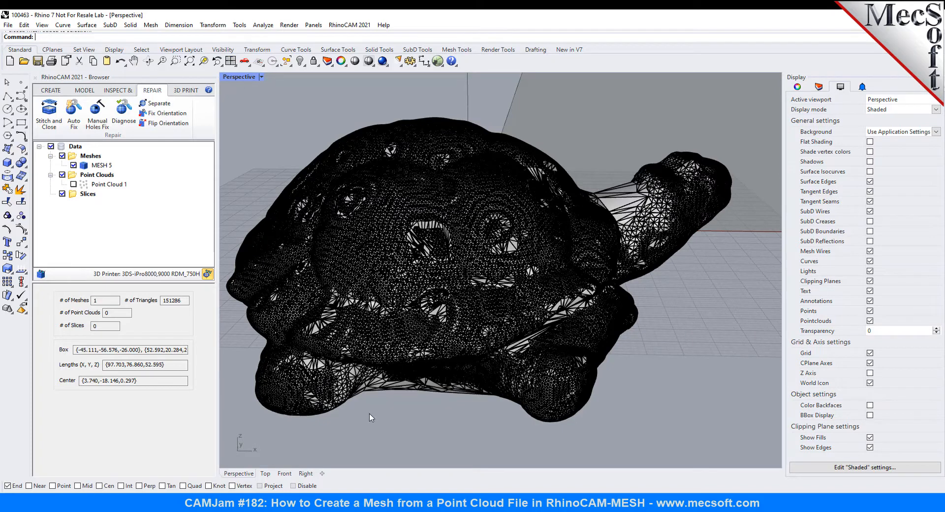
Step: Re-mesh the turtle uniformly with Edge Length 1 and 4 iterations into MESH 6 of 44974 triangles
{"action": "left_click", "coordinate": [116, 90]}
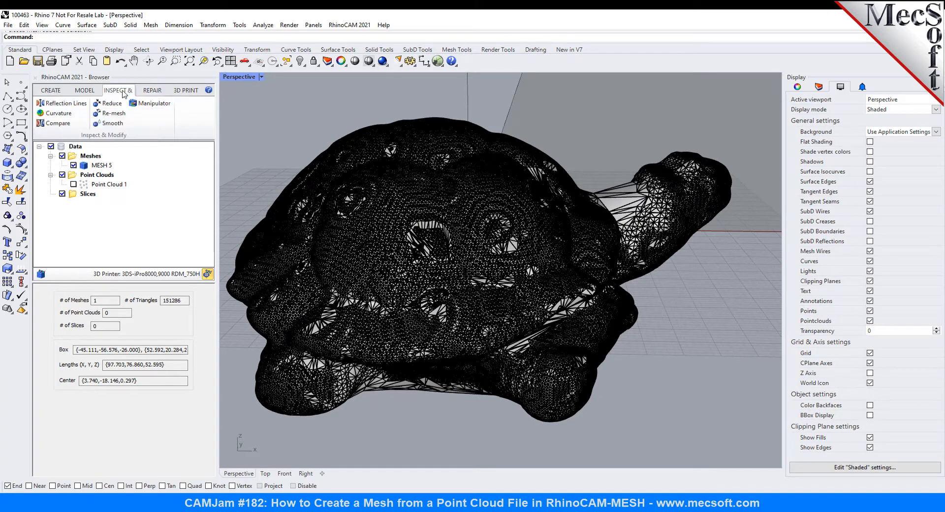
{"action": "mouse_move", "coordinate": [187, 181]}
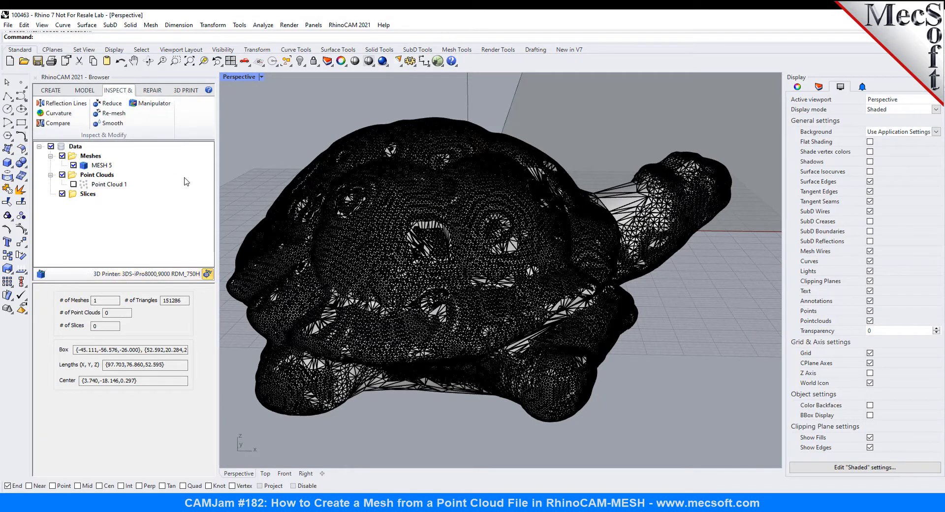
{"action": "left_click", "coordinate": [115, 113]}
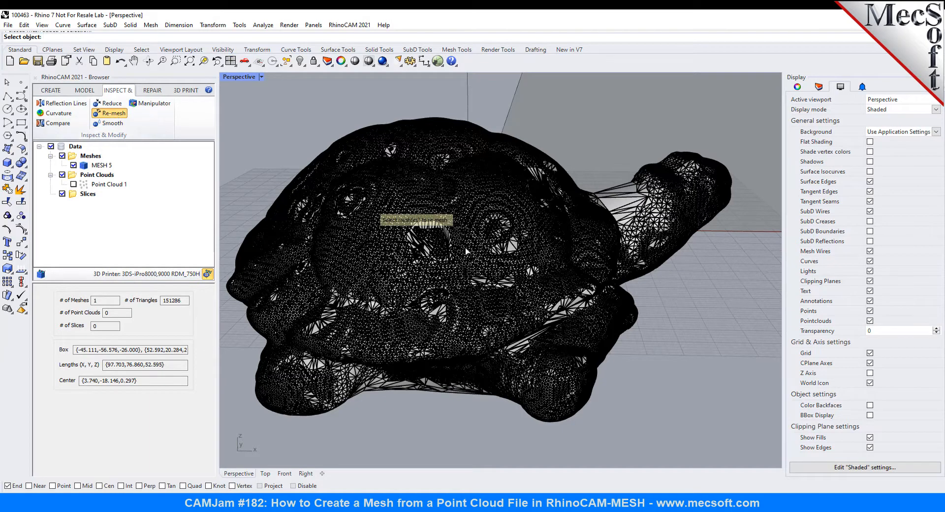
{"action": "left_click", "coordinate": [112, 113]}
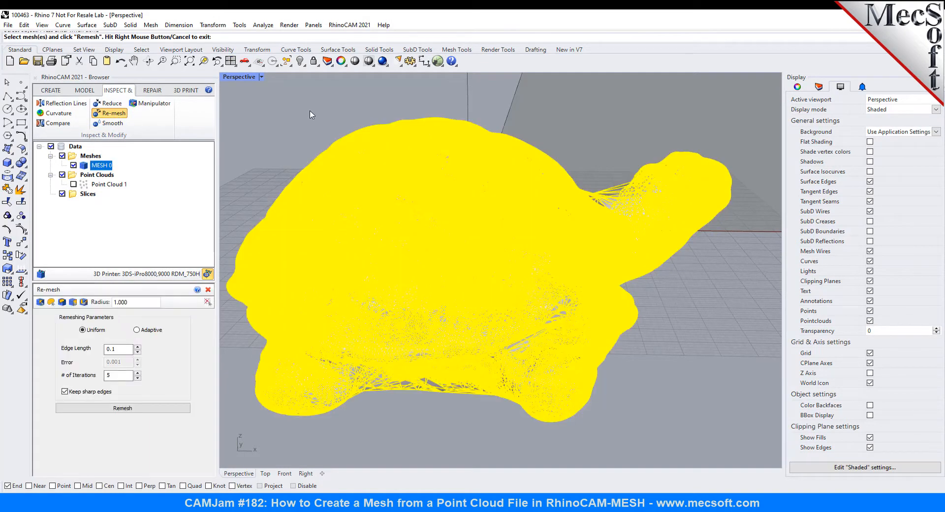
{"action": "mouse_move", "coordinate": [99, 348]}
{"action": "type", "text": "1"}
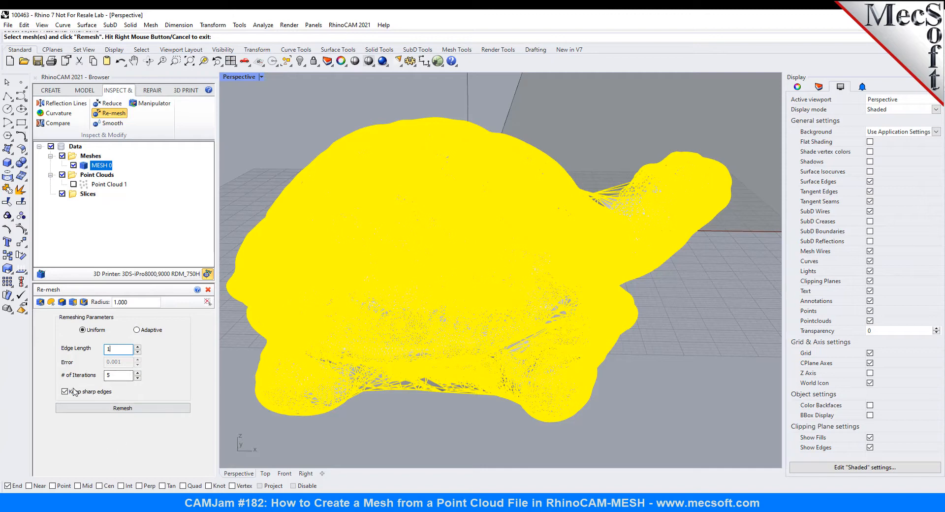
{"action": "triple_click", "coordinate": [107, 375]}
{"action": "type", "text": "4"}
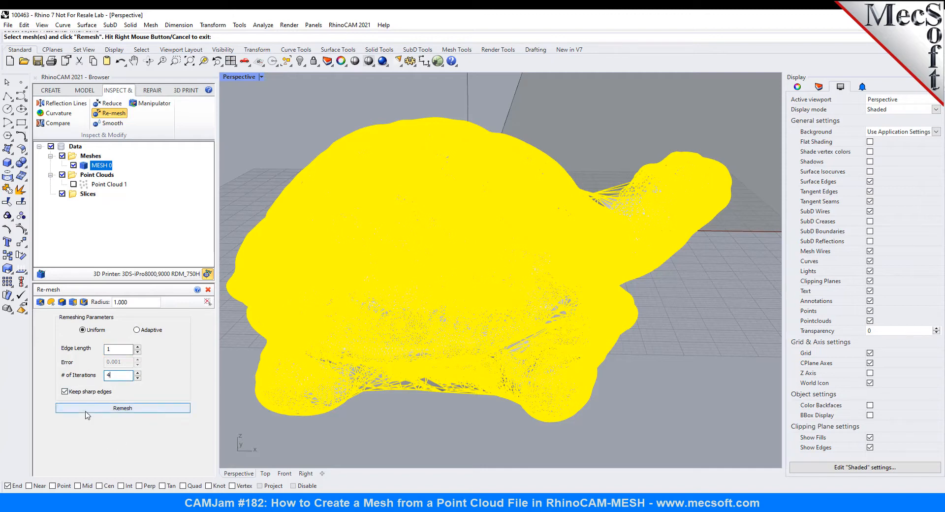
{"action": "left_click", "coordinate": [122, 407]}
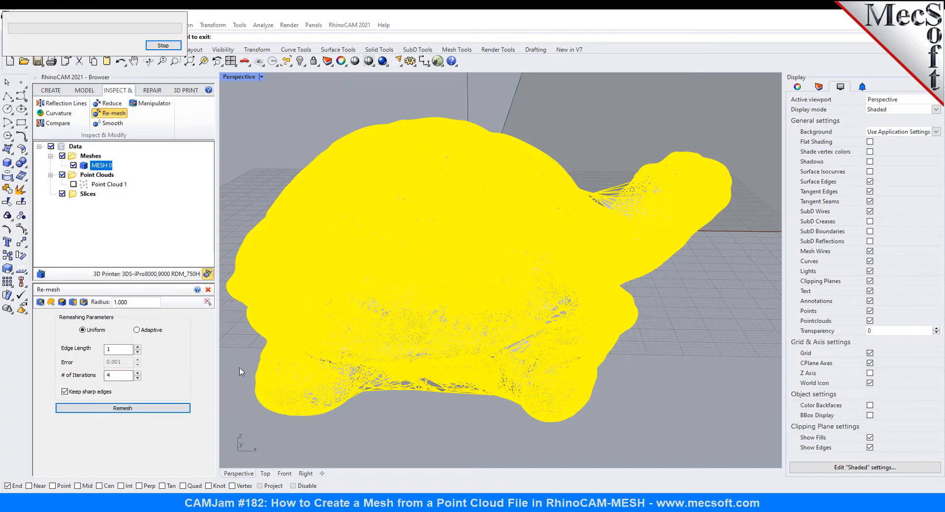
{"action": "left_click", "coordinate": [122, 408]}
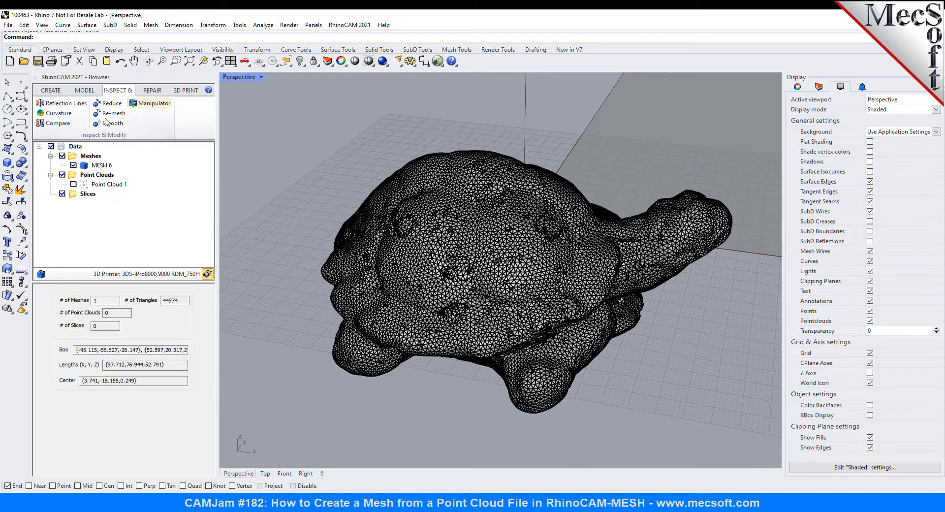
Step: Smooth the remeshed turtle in both directions, distance 4, 5 iterations, yielding MESH 7 with 44886 triangles
{"action": "left_click", "coordinate": [110, 123]}
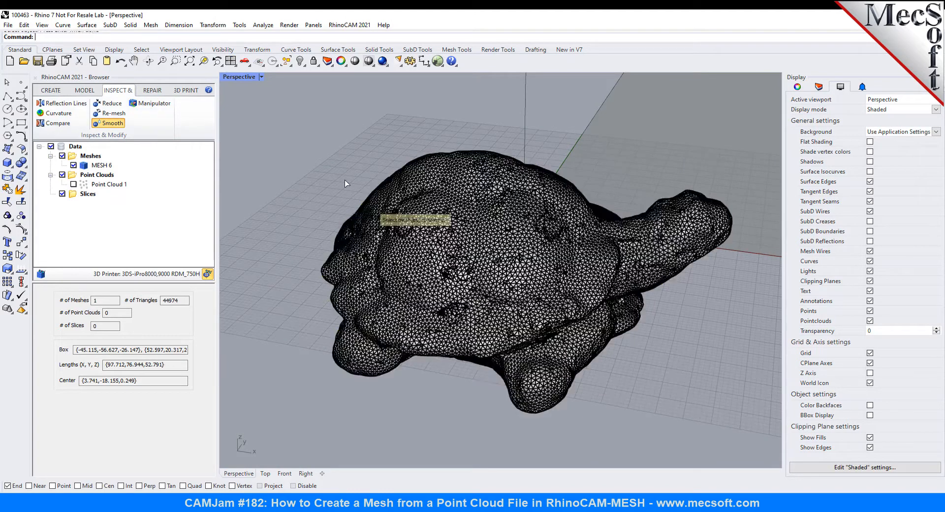
{"action": "left_click", "coordinate": [111, 123]}
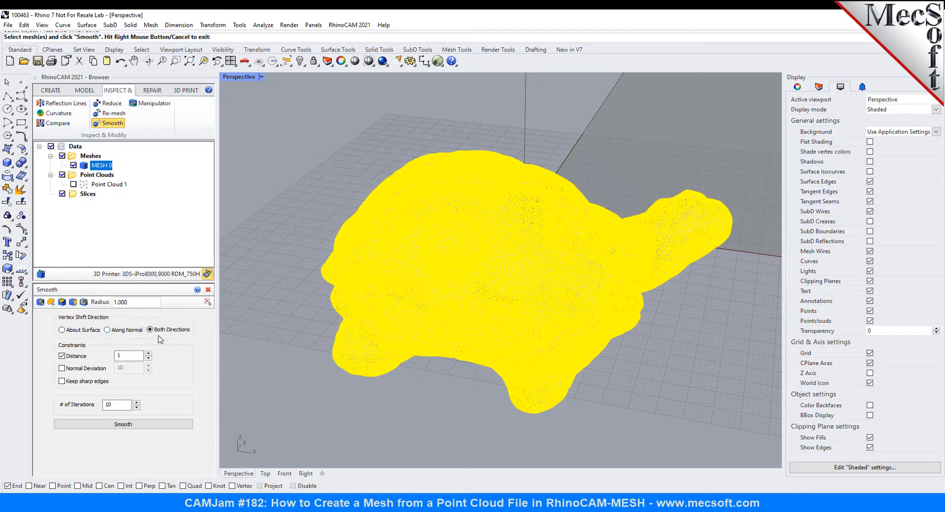
{"action": "mouse_move", "coordinate": [184, 346]}
{"action": "type", "text": "5"}
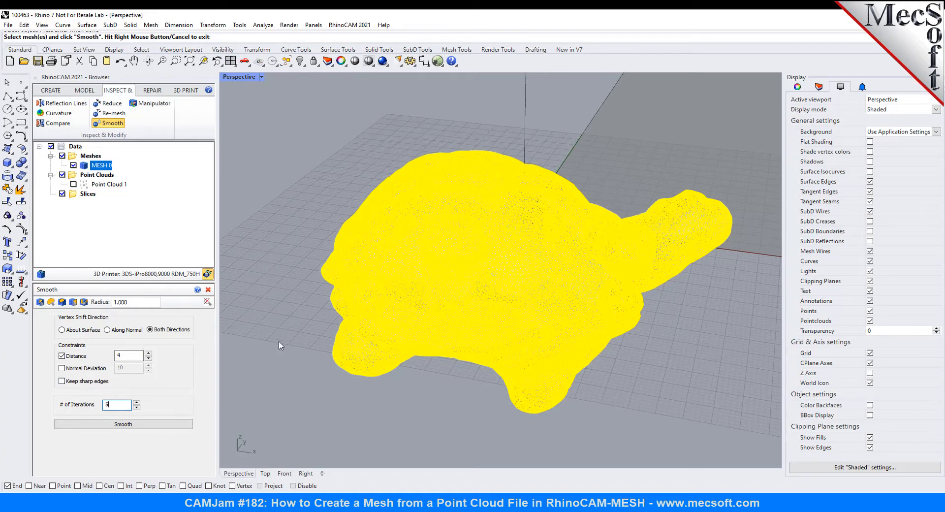
{"action": "left_click", "coordinate": [123, 424]}
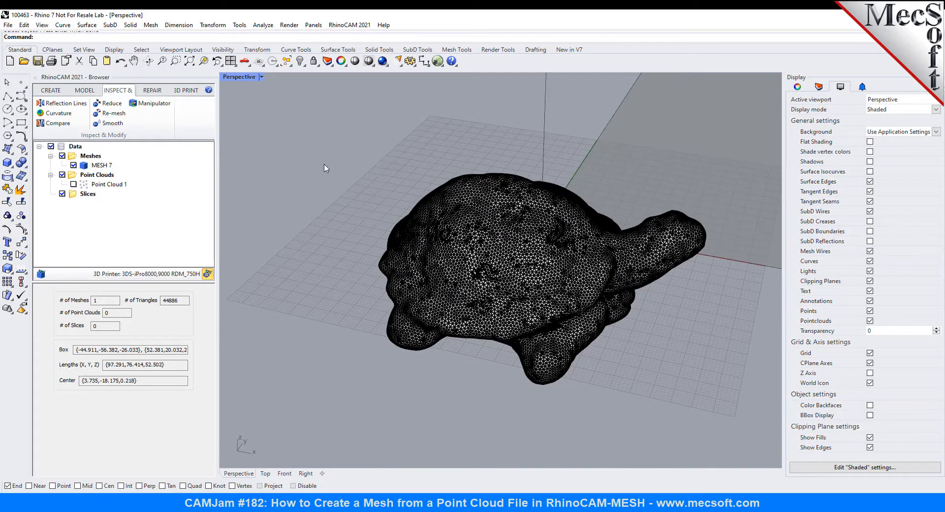
{"action": "mouse_move", "coordinate": [58, 113]}
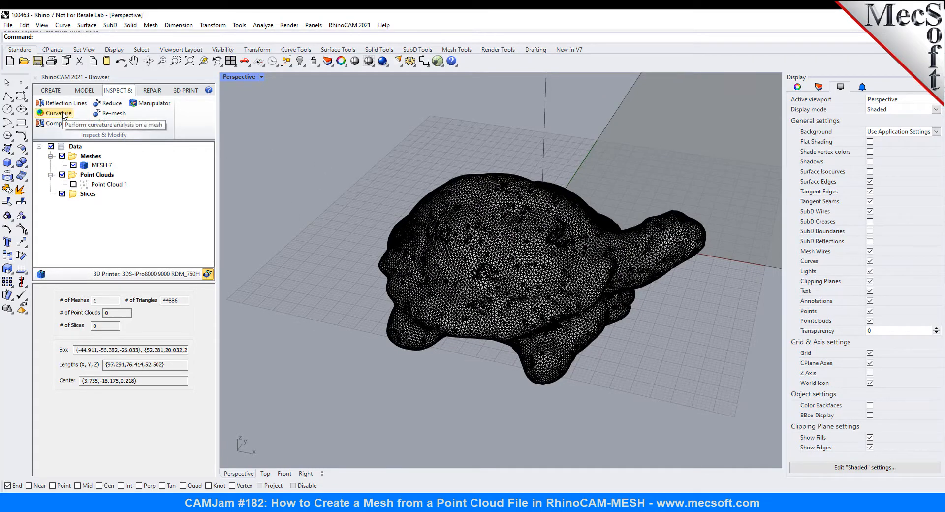
Step: Display a mean curvature colour map on the smoothed turtle and inspect it from another angle
{"action": "left_click", "coordinate": [102, 164]}
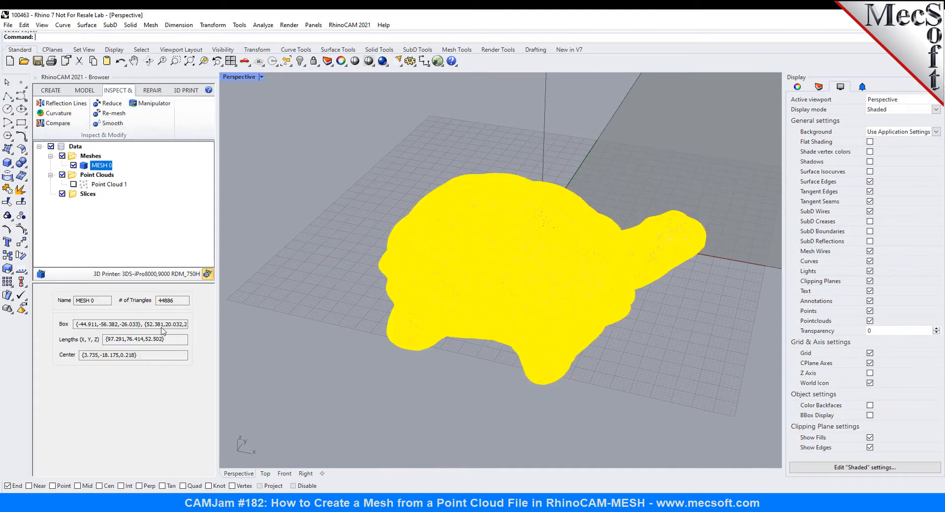
{"action": "left_click", "coordinate": [58, 113]}
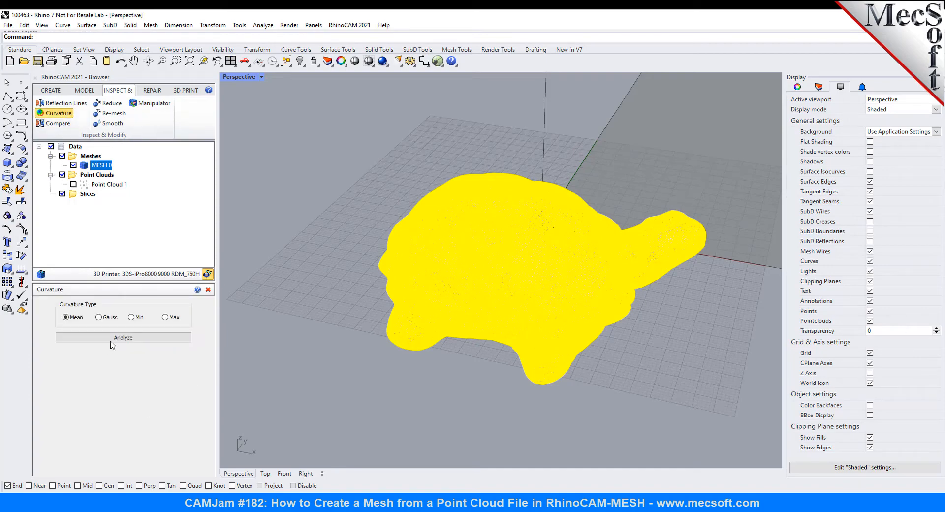
{"action": "left_click", "coordinate": [123, 337]}
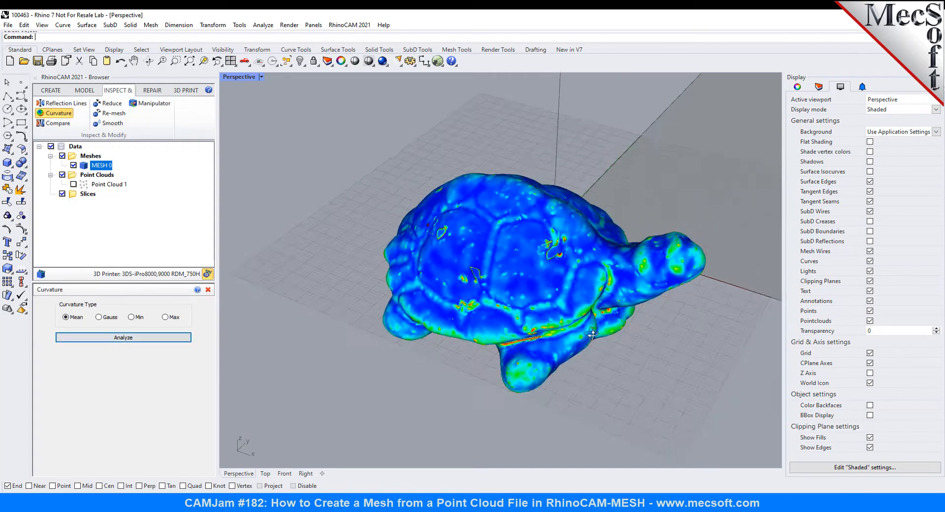
{"action": "left_click_drag", "start_coordinate": [542, 272], "coordinate": [500, 199]}
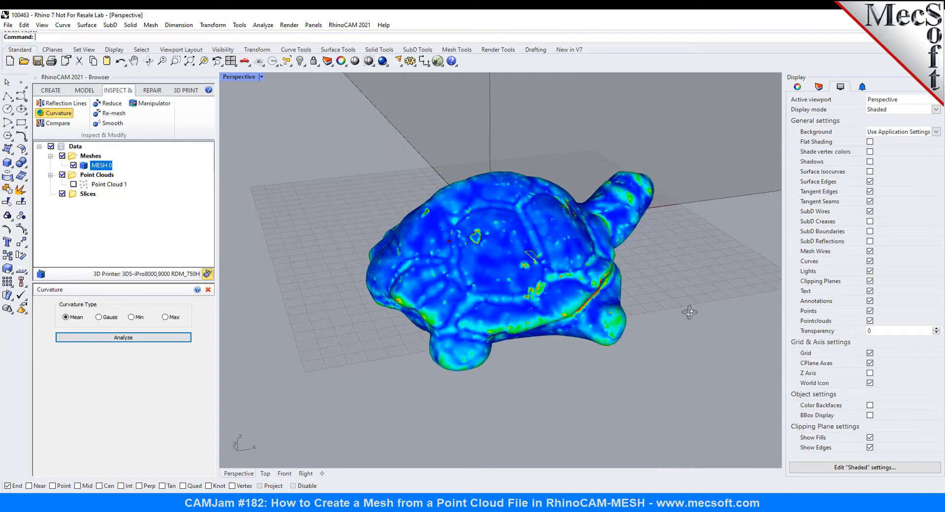
Step: Switch the curvature map to Gaussian, then stripe the turtle with vertical reflection lines
{"action": "left_click", "coordinate": [99, 317]}
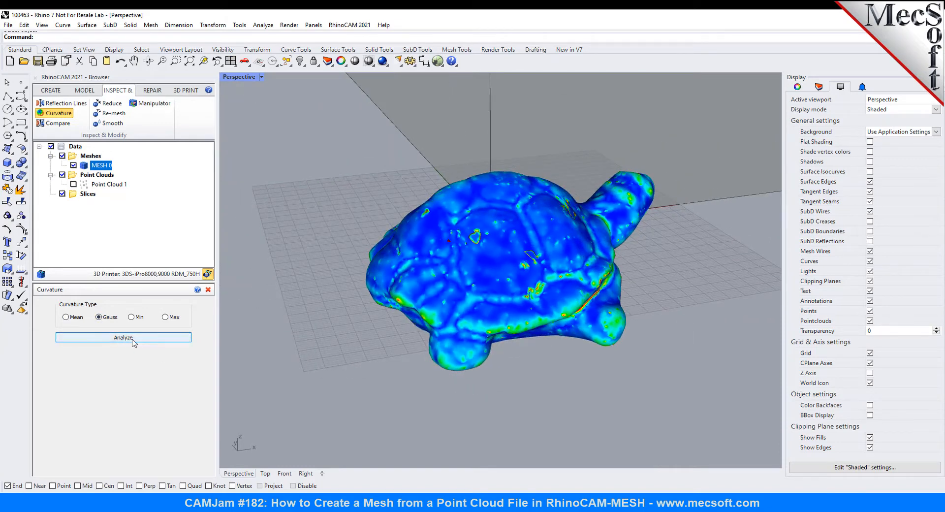
{"action": "left_click", "coordinate": [123, 336]}
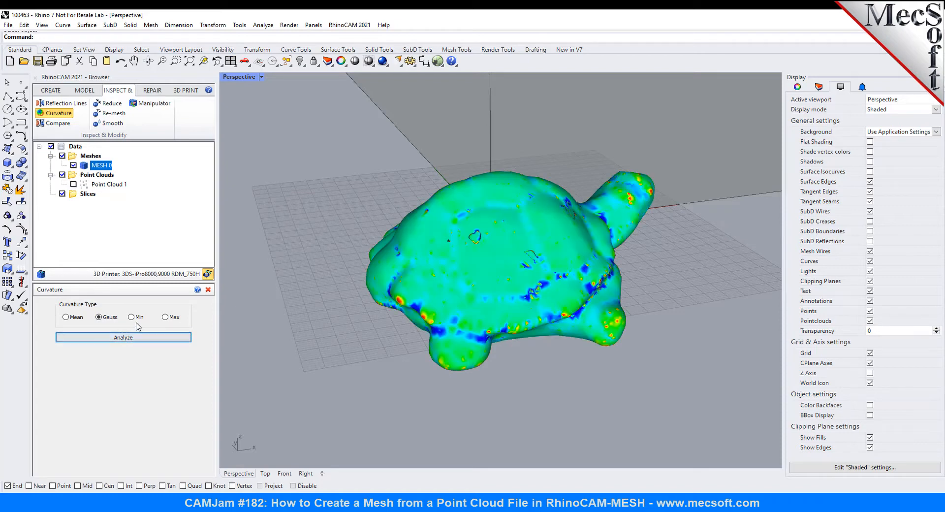
{"action": "mouse_move", "coordinate": [100, 148]}
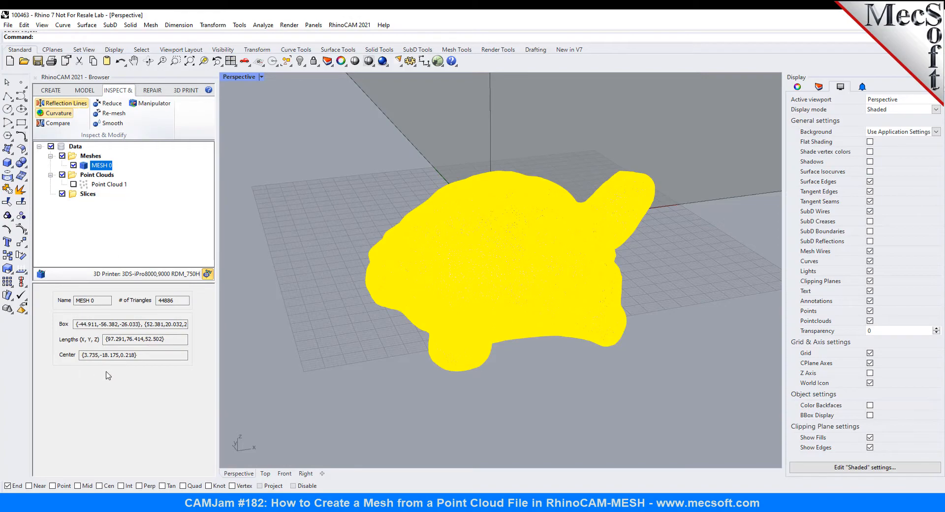
{"action": "left_click", "coordinate": [65, 102]}
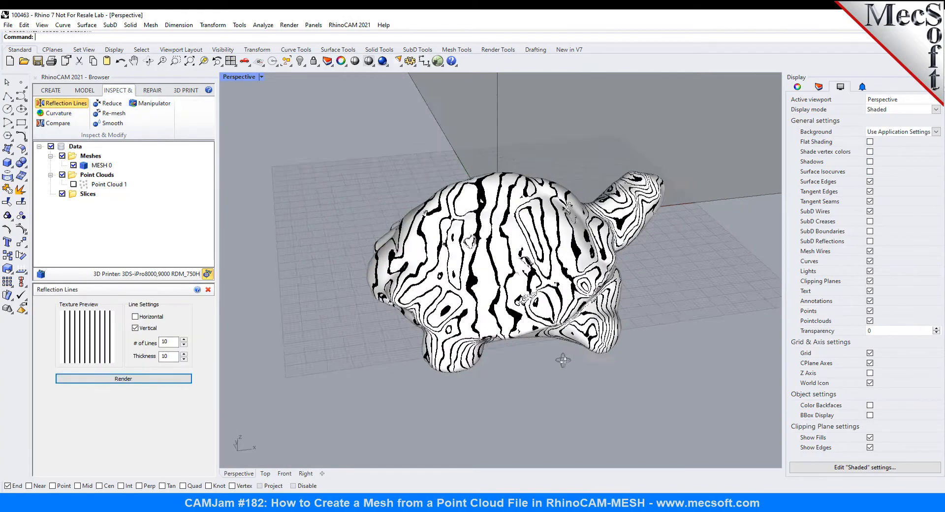